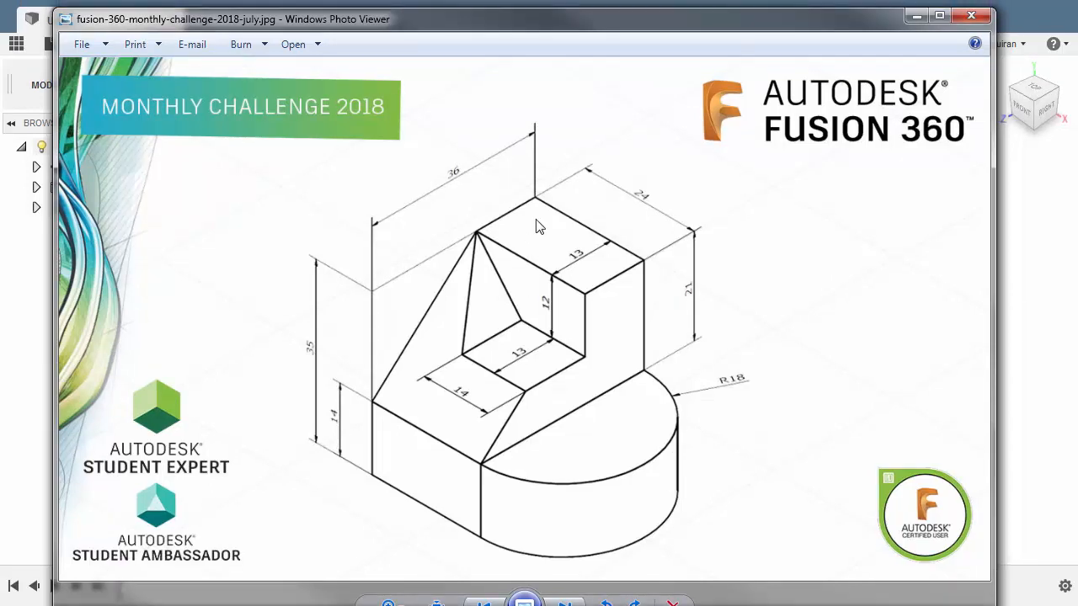
{"action": "mouse_move", "coordinate": [539, 208]}
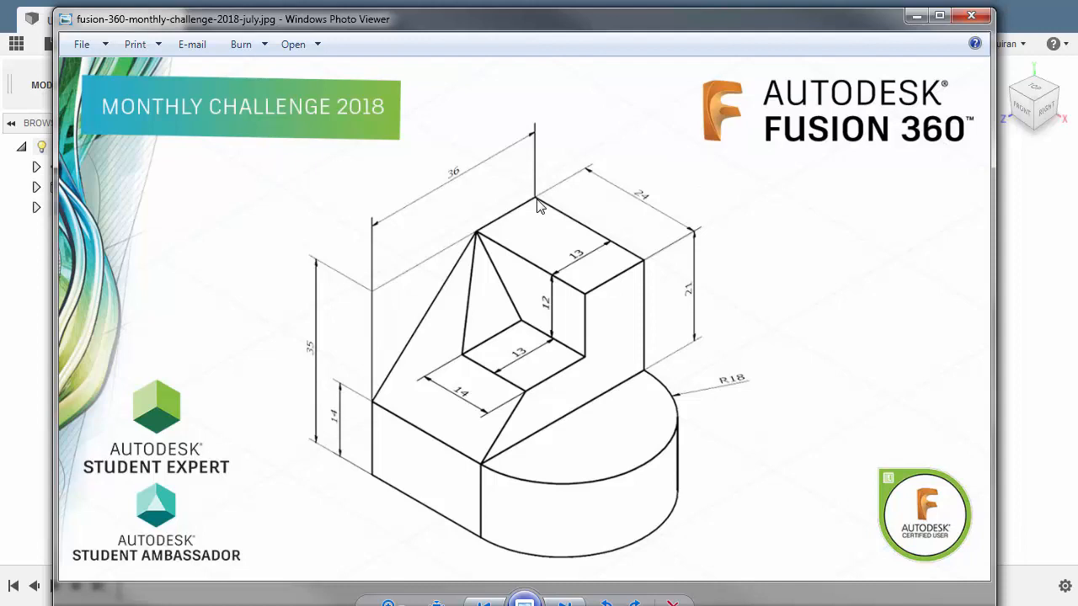
{"action": "mouse_move", "coordinate": [371, 488]}
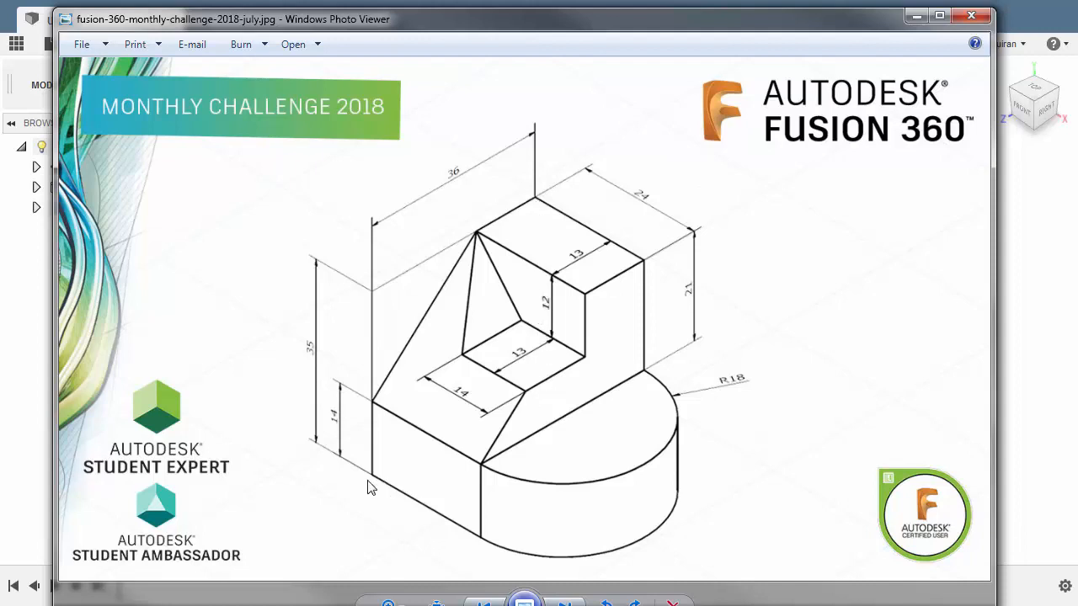
{"action": "mouse_move", "coordinate": [543, 410]}
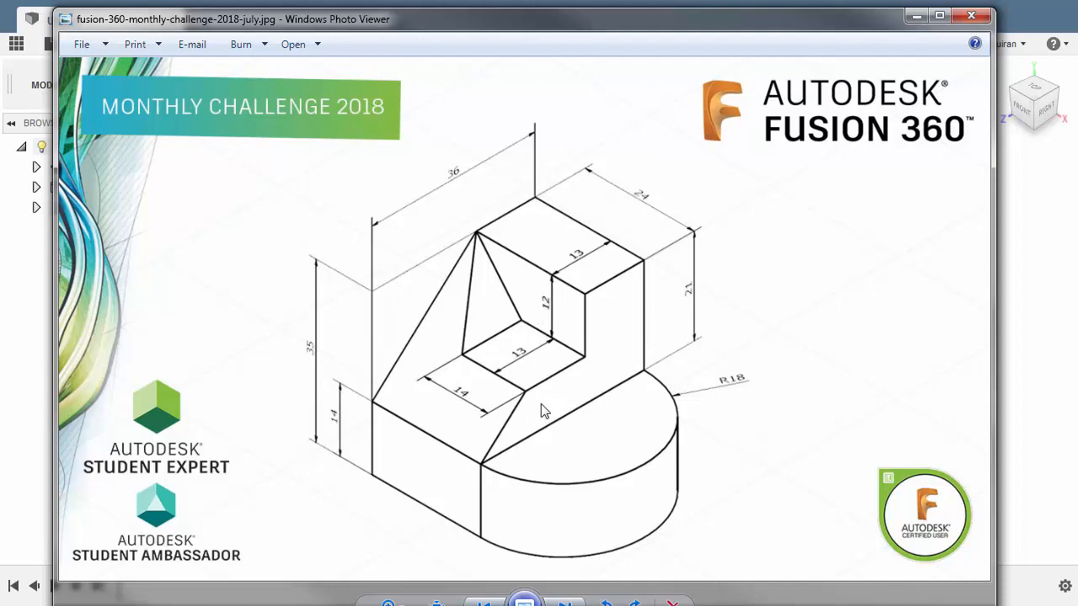
{"action": "mouse_move", "coordinate": [533, 318]}
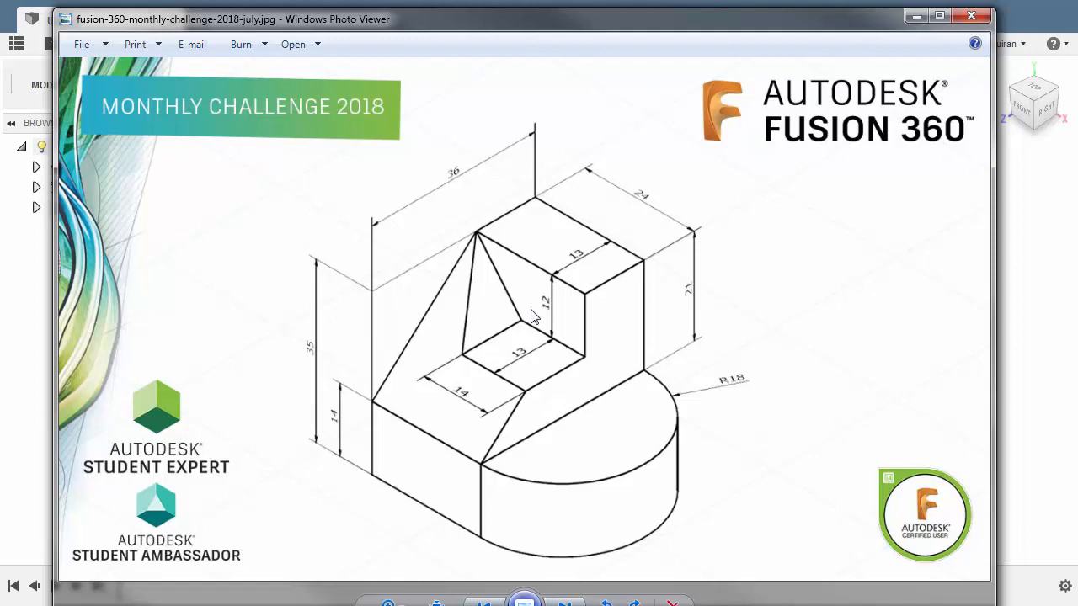
{"action": "mouse_move", "coordinate": [531, 401]}
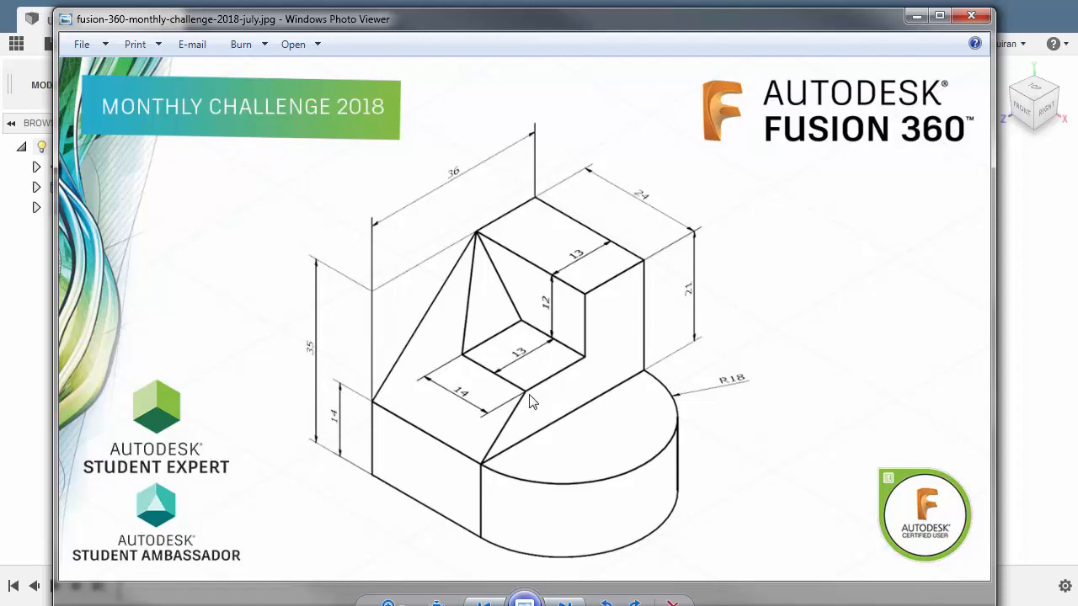
{"action": "mouse_move", "coordinate": [600, 405]}
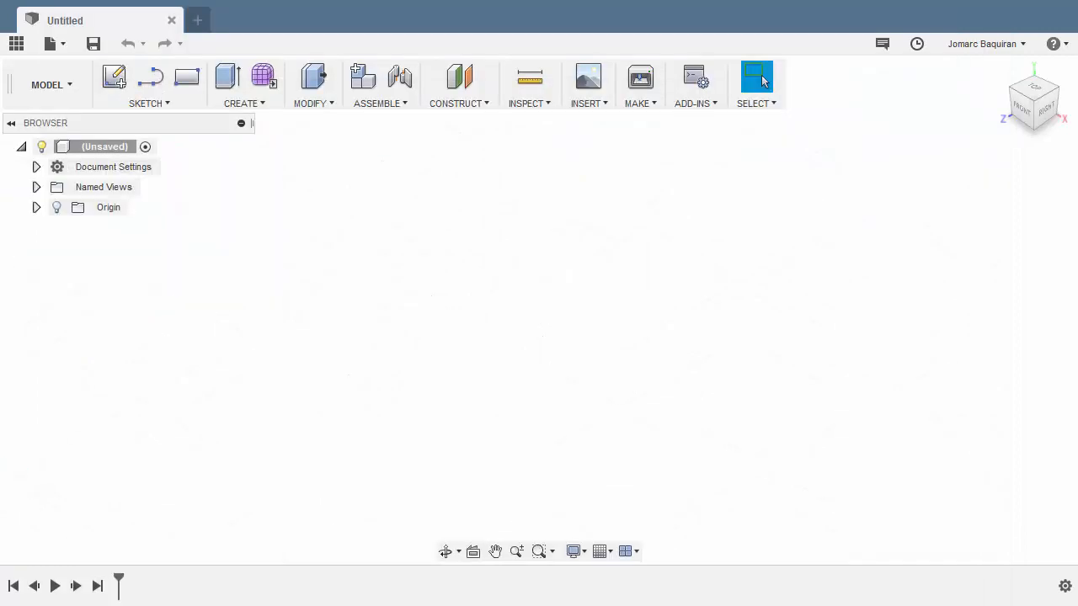
{"action": "mouse_move", "coordinate": [565, 323]}
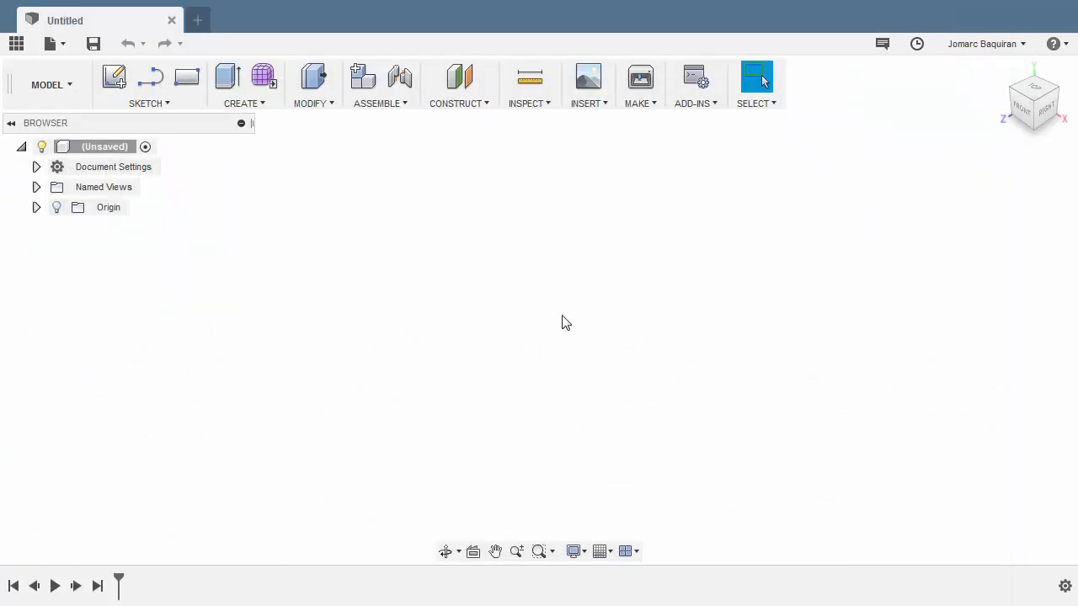
Adjust grid snapping and sketch a rectangle from the origin on the XZ ground plane
{"action": "left_click", "coordinate": [614, 552]}
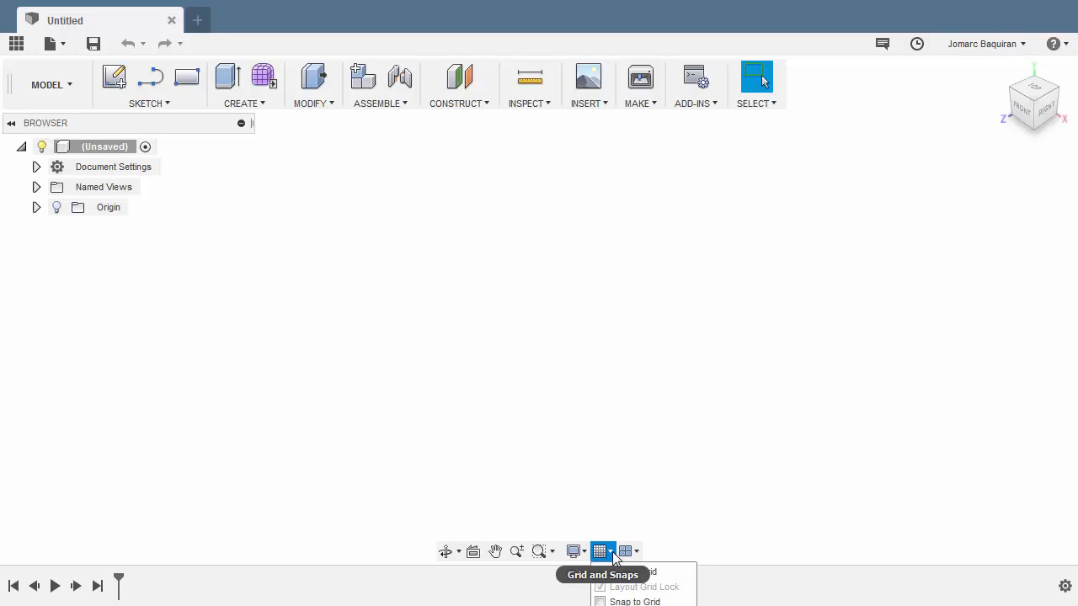
{"action": "left_click", "coordinate": [604, 551]}
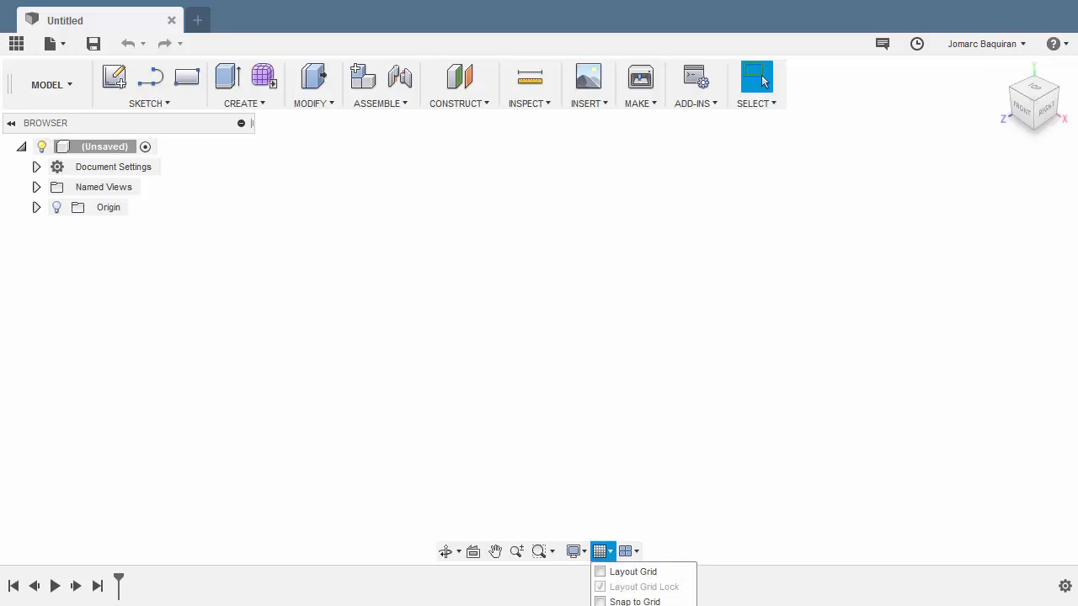
{"action": "mouse_move", "coordinate": [529, 337]}
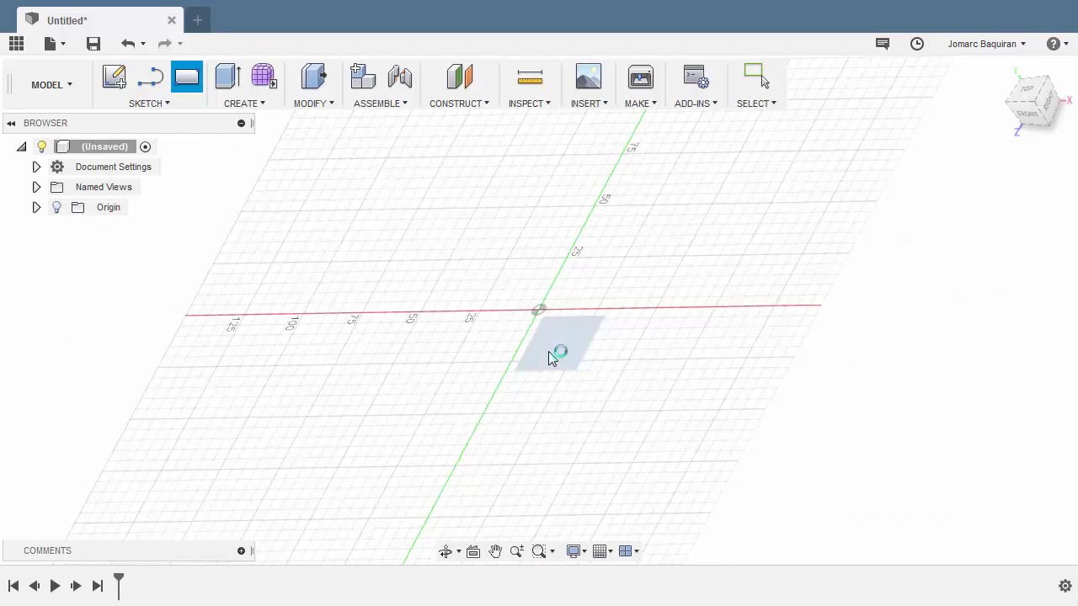
{"action": "left_click", "coordinate": [556, 349]}
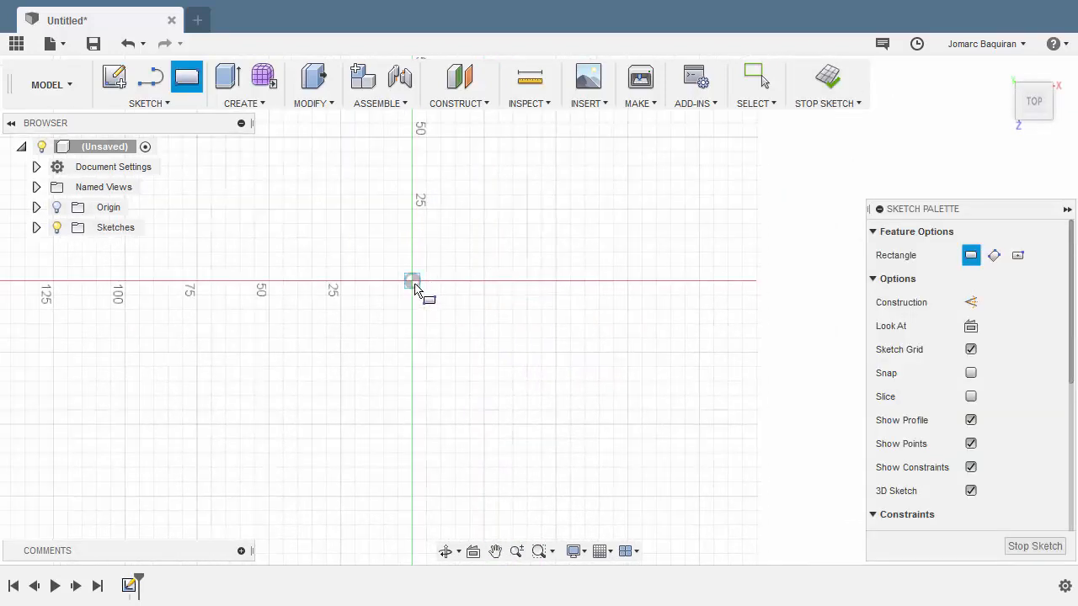
{"action": "left_click_drag", "start_coordinate": [412, 281], "coordinate": [424, 335]}
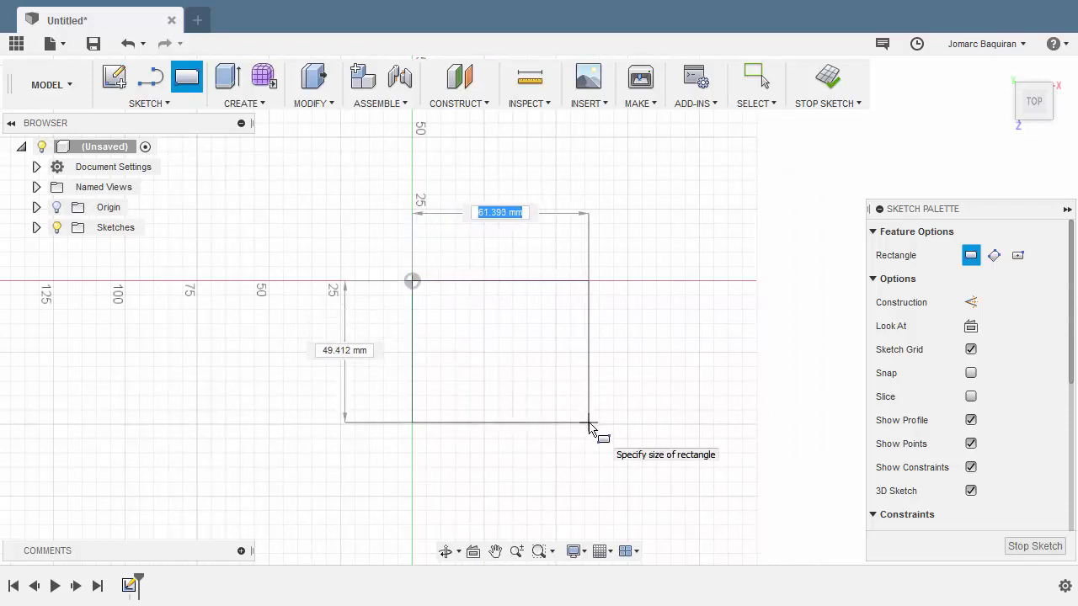
{"action": "left_click", "coordinate": [590, 422]}
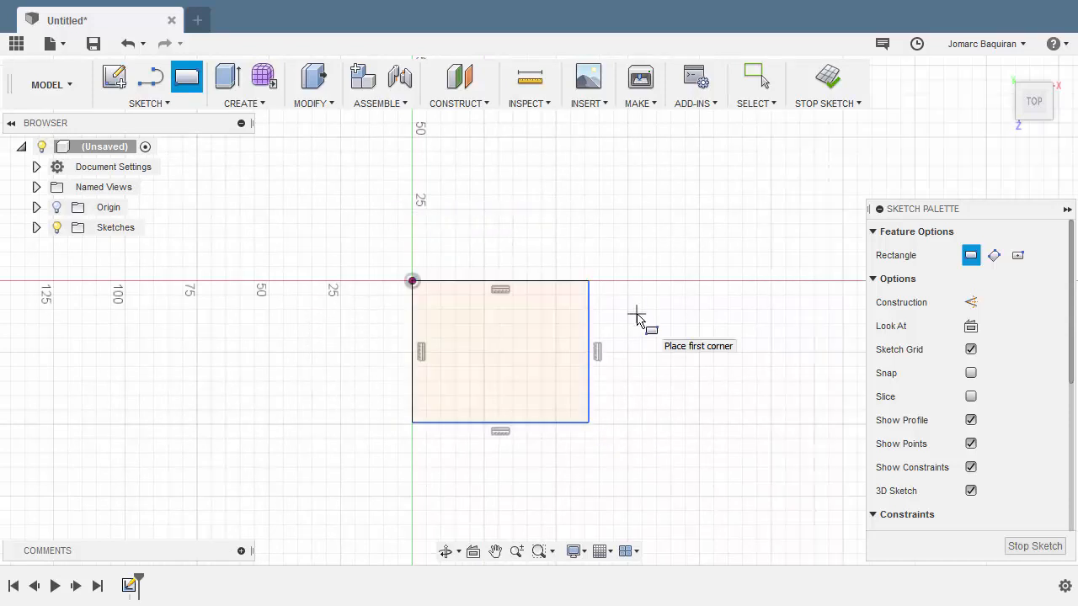
Add a semicircular 3-Point Arc closing the rectangle's right side
{"action": "right_click", "coordinate": [636, 316]}
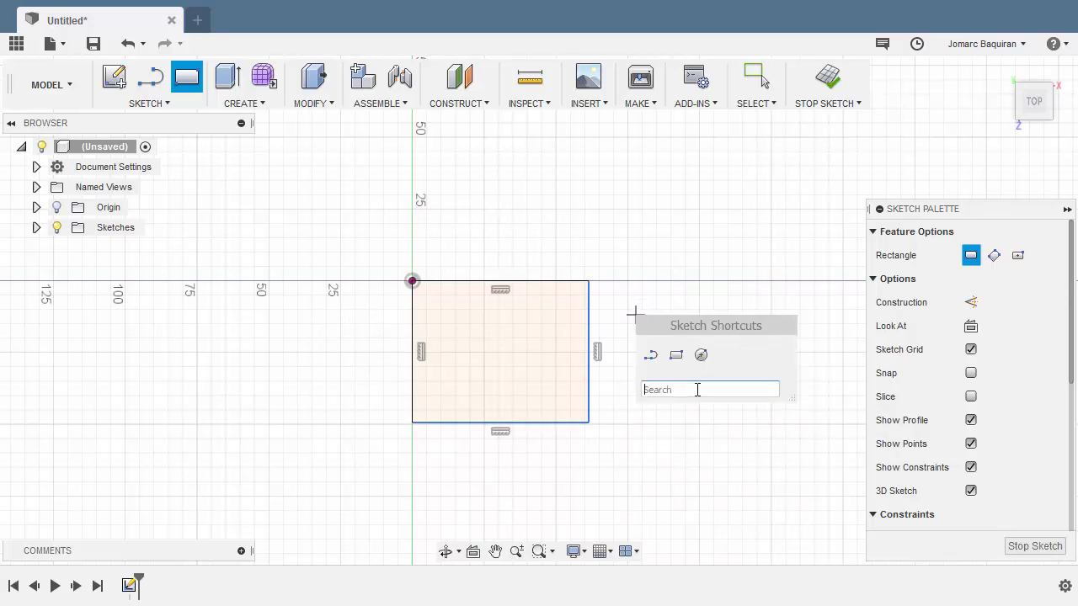
{"action": "type", "text": "arc"}
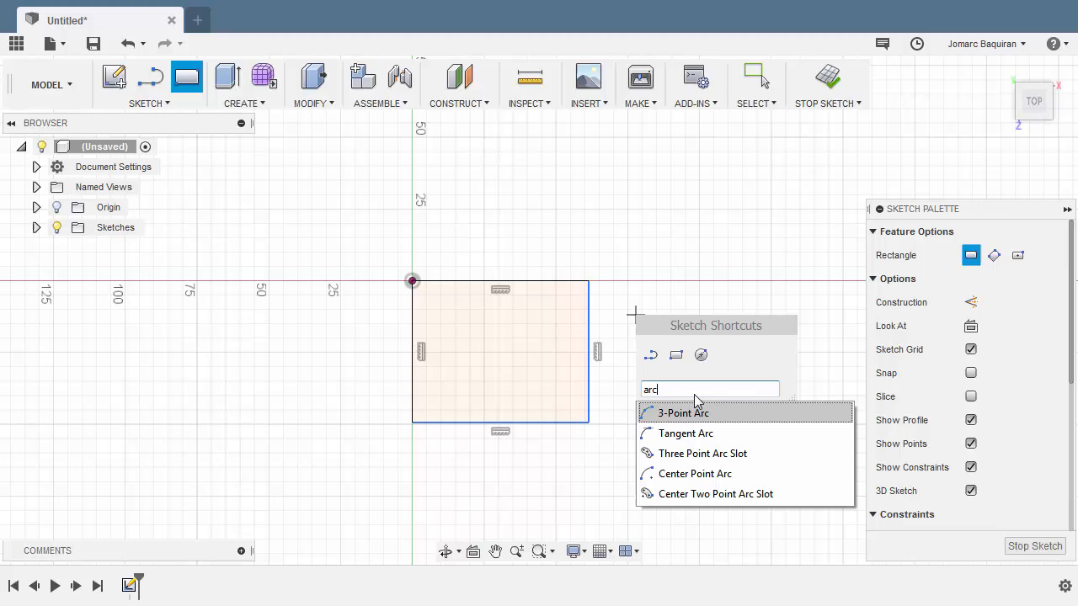
{"action": "left_click", "coordinate": [683, 413]}
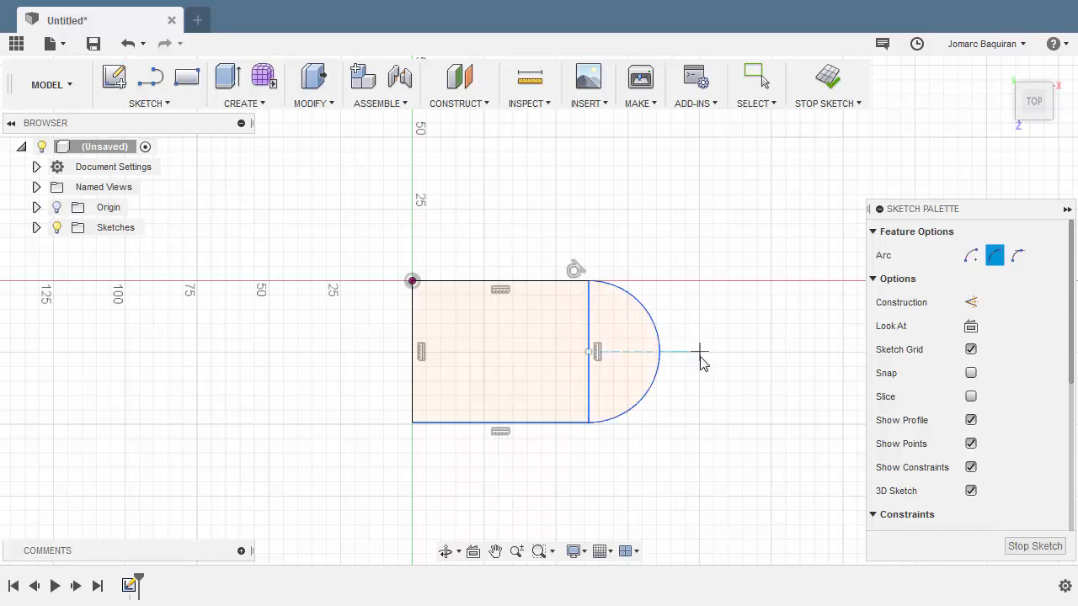
Convert the line between rectangle and arc into construction geometry
{"action": "left_click", "coordinate": [756, 76]}
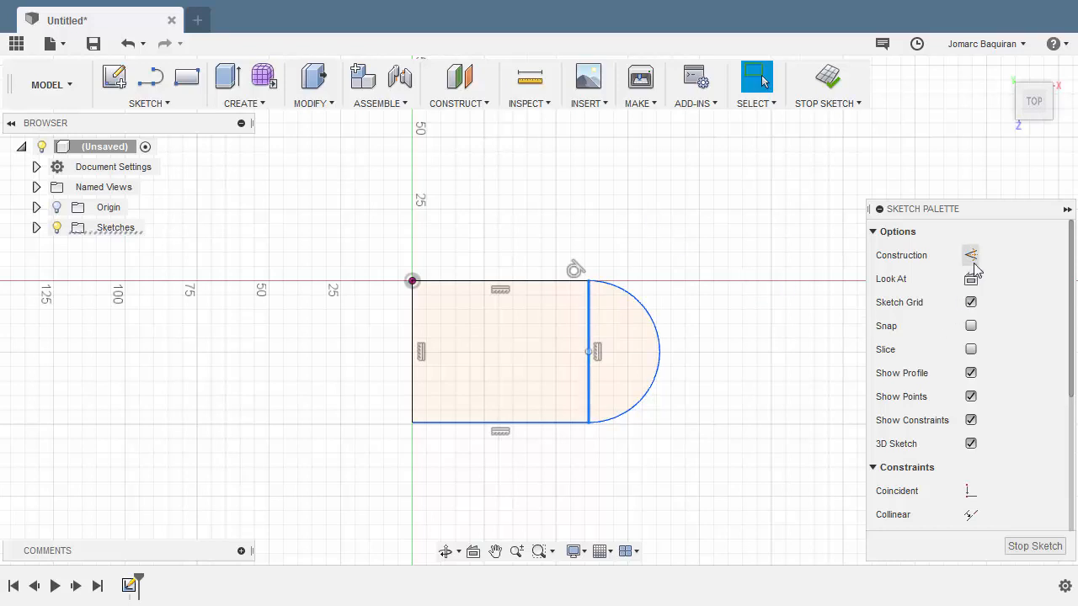
{"action": "left_click", "coordinate": [971, 255]}
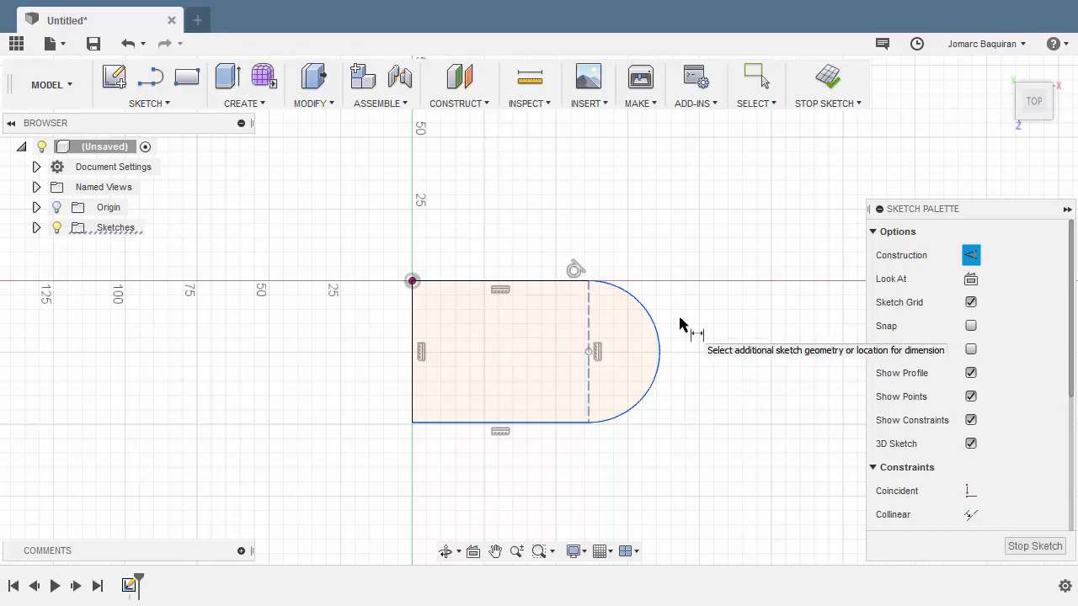
{"action": "left_click", "coordinate": [755, 75]}
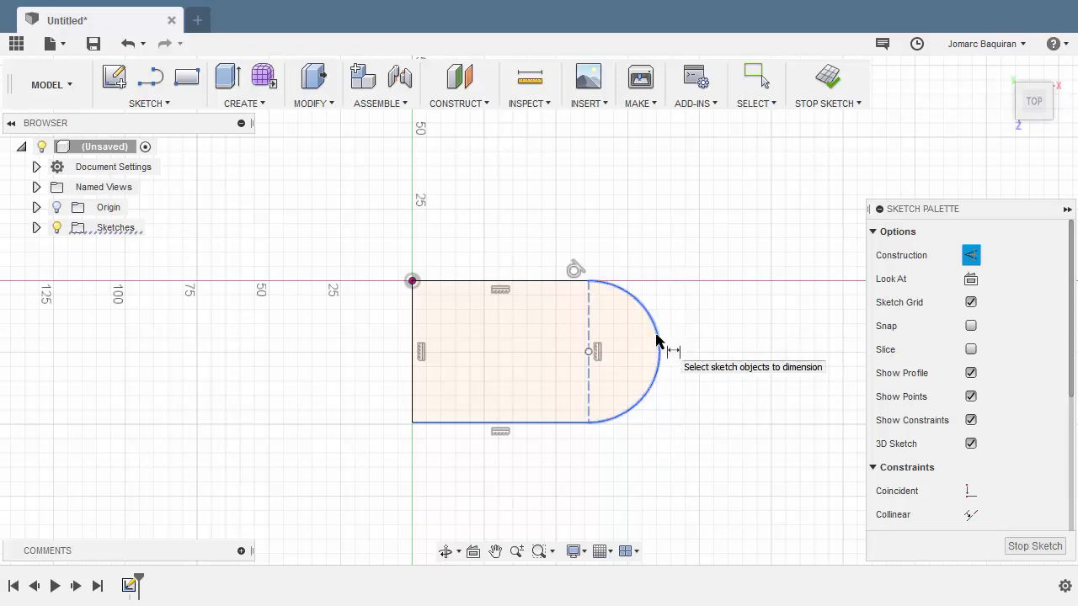
Dimension the arc to R18 and the rectangle width to 24 mm
{"action": "left_click", "coordinate": [756, 77]}
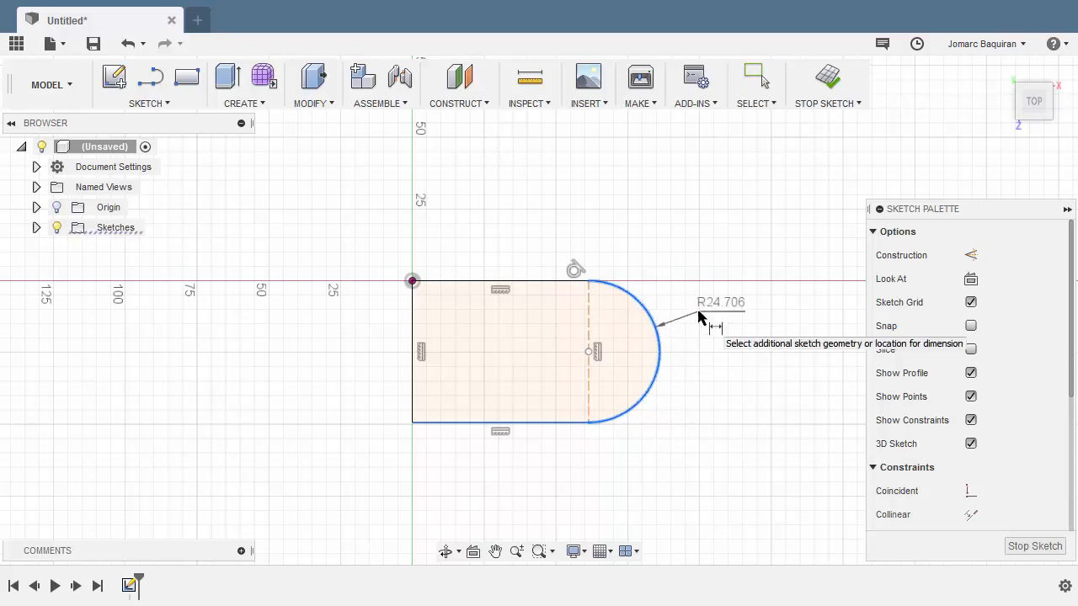
{"action": "left_click", "coordinate": [701, 318]}
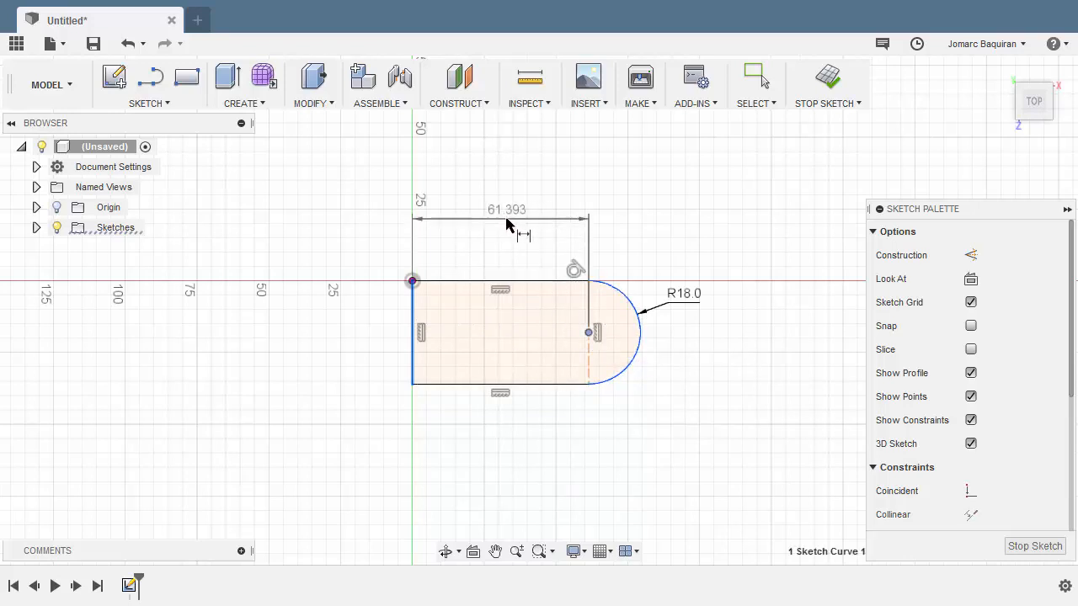
{"action": "double_click", "coordinate": [501, 209]}
{"action": "type", "text": "24"}
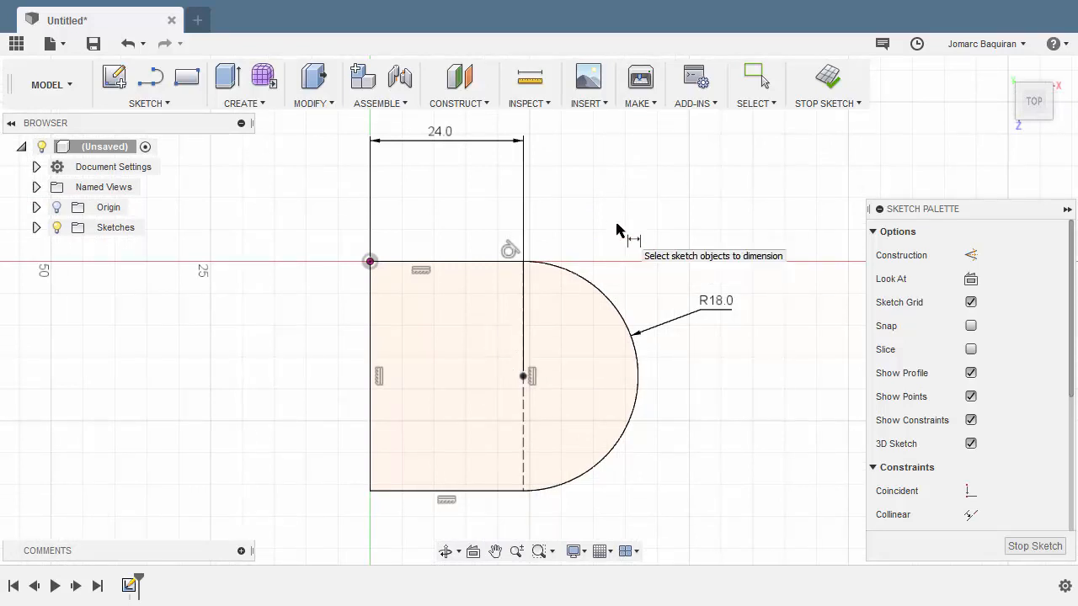
{"action": "left_click", "coordinate": [244, 80]}
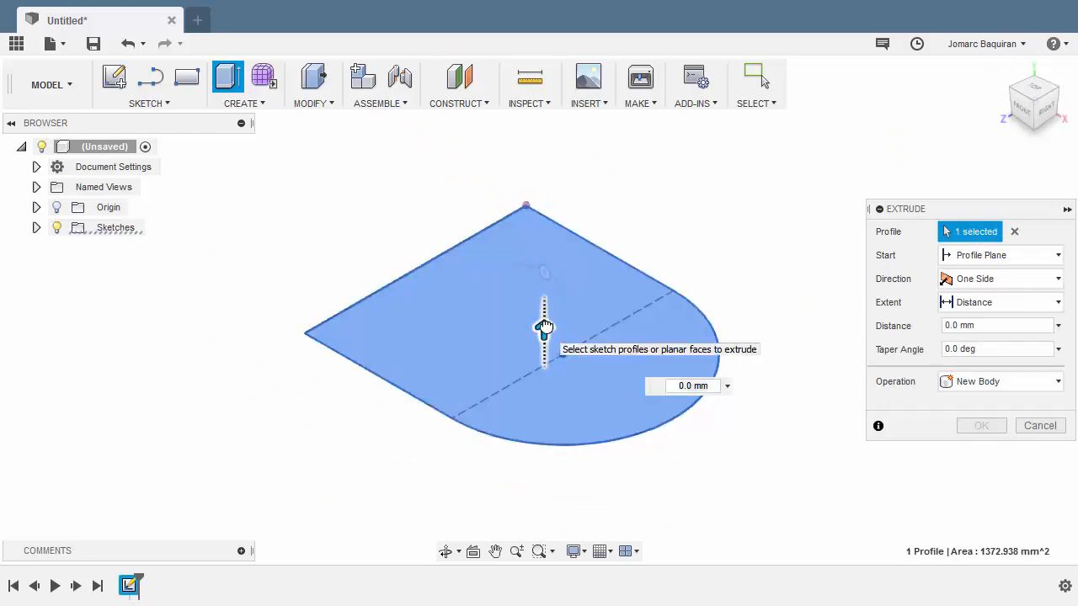
Extrude the rounded base profile upward 14 mm into a solid body
{"action": "left_click_drag", "start_coordinate": [543, 329], "coordinate": [543, 211]}
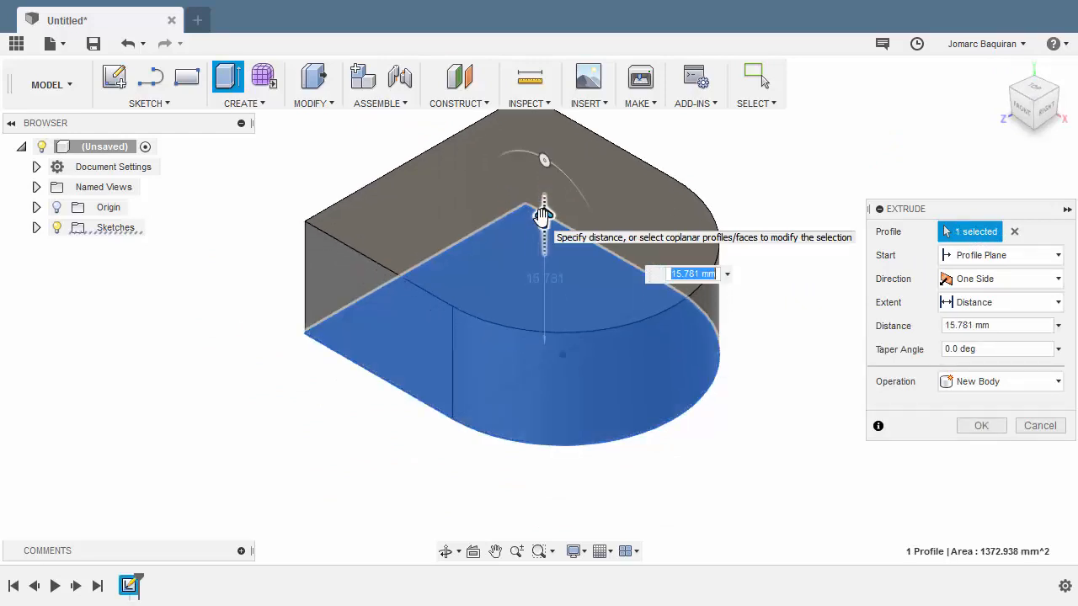
{"action": "type", "text": "14"}
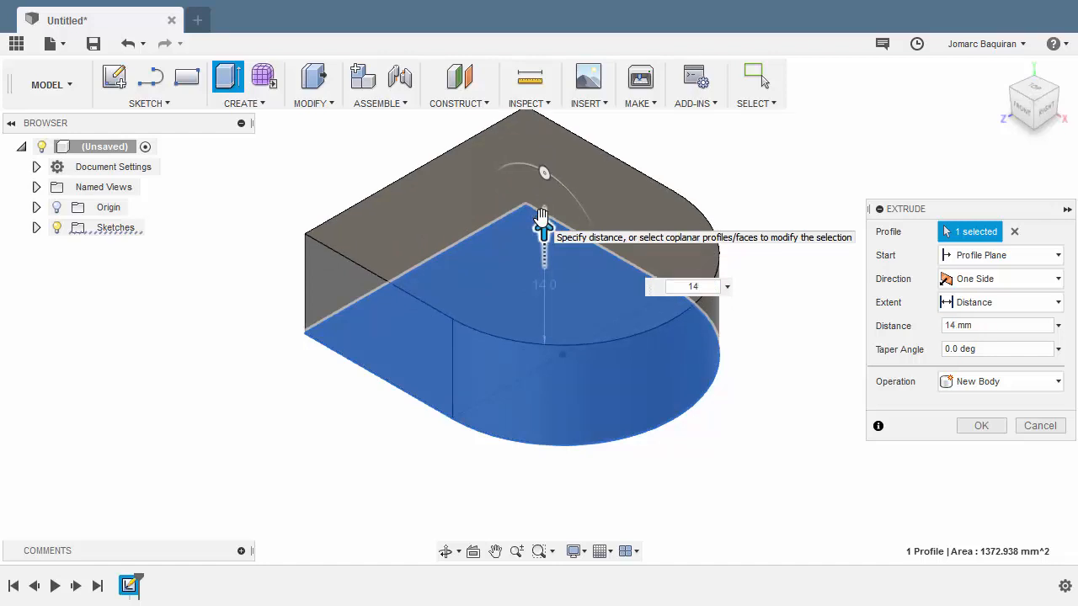
{"action": "left_click", "coordinate": [981, 425]}
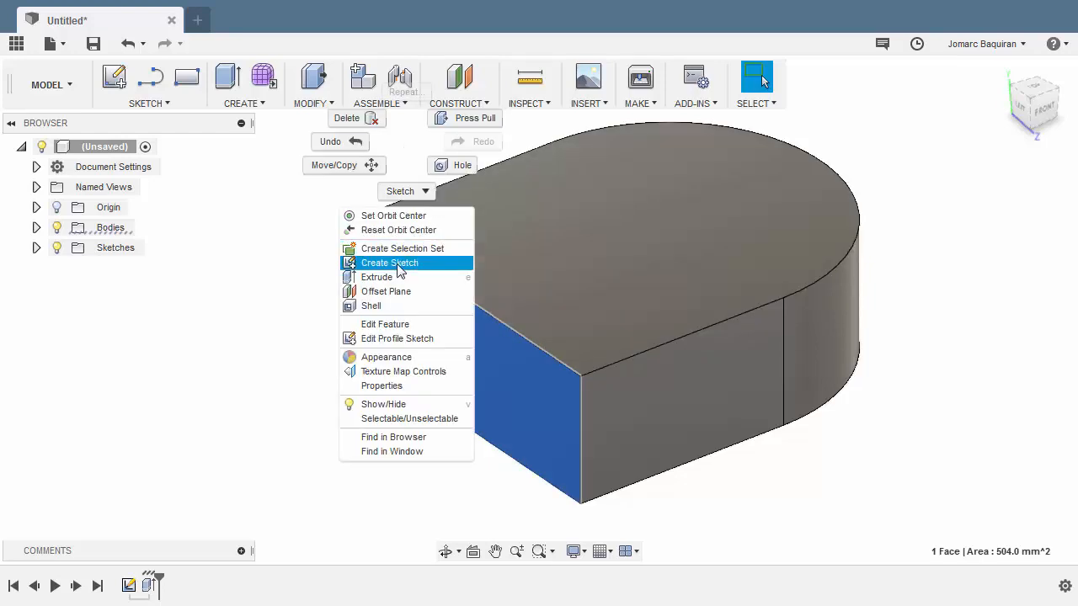
On the side face, draw the sloped outline with a 12 mm vertical and 13 mm top
{"action": "left_click", "coordinate": [389, 262]}
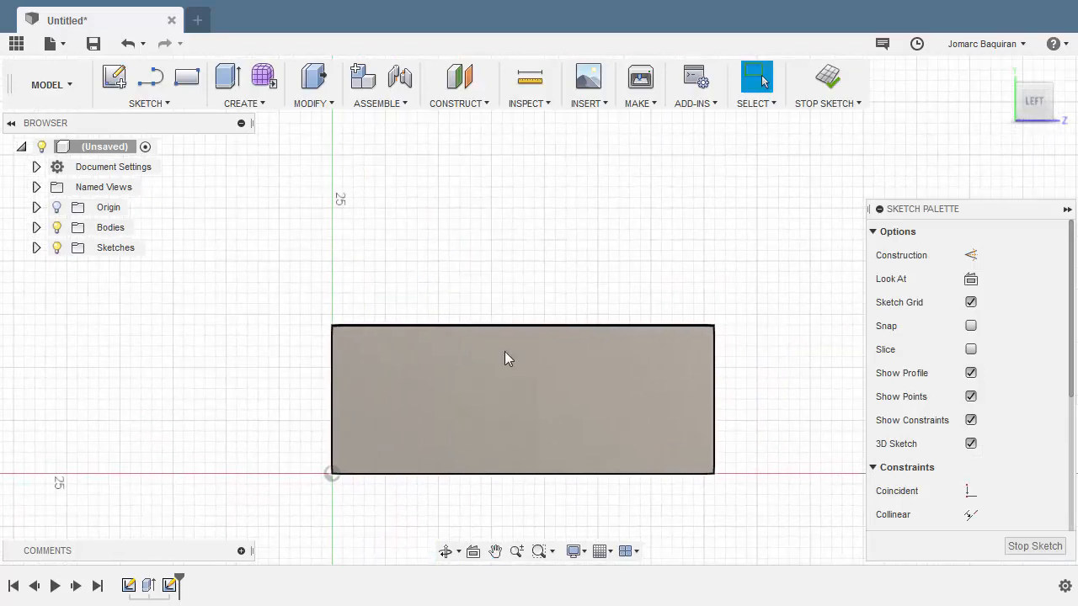
{"action": "left_click", "coordinate": [150, 77]}
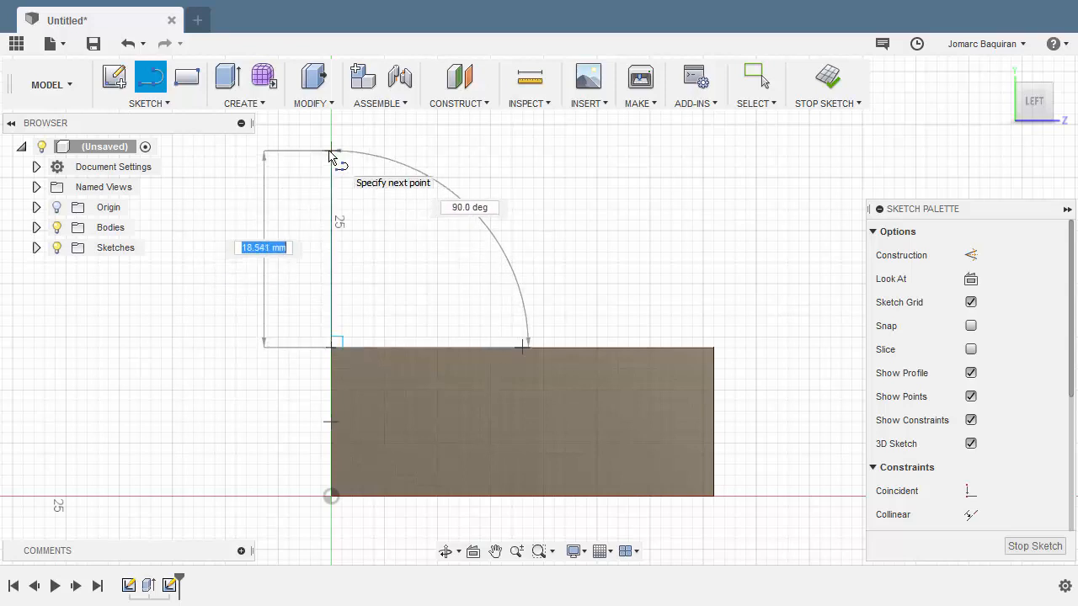
{"action": "type", "text": "12.0"}
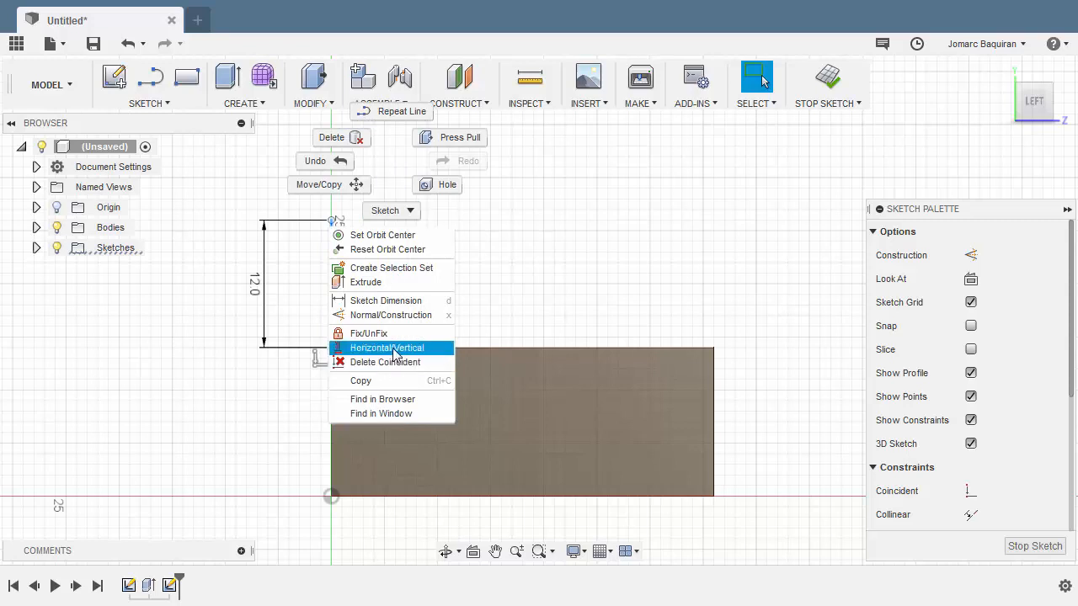
{"action": "left_click", "coordinate": [387, 348]}
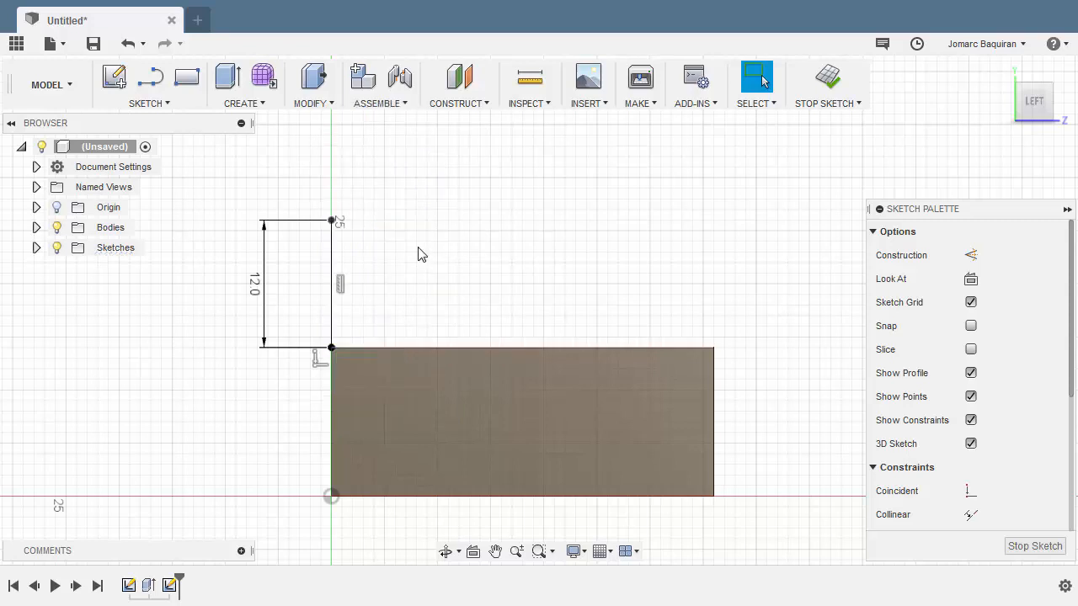
{"action": "left_click", "coordinate": [150, 77]}
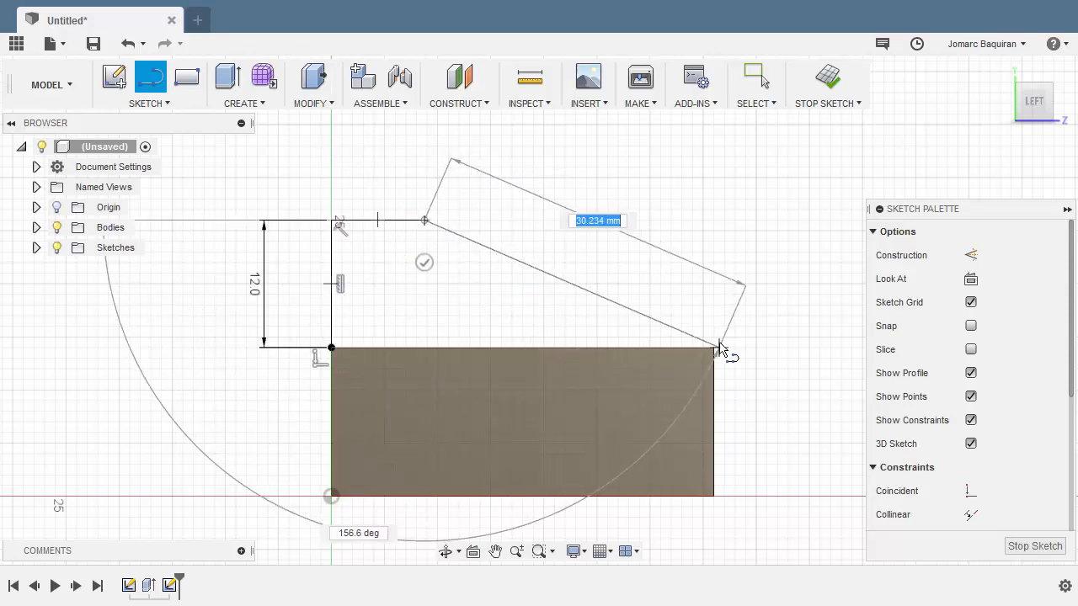
{"action": "left_click", "coordinate": [720, 348]}
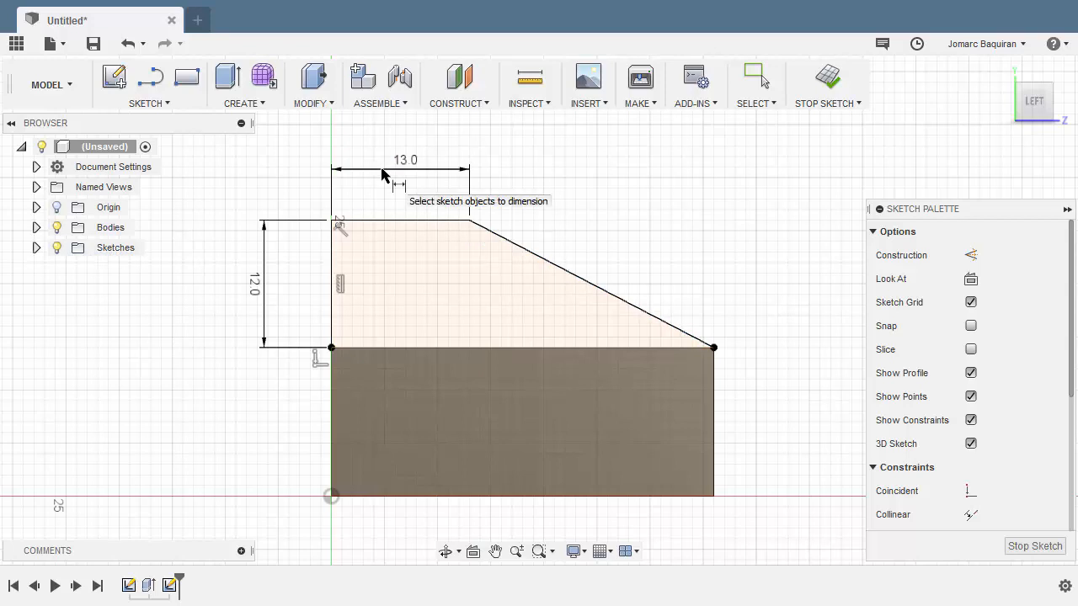
{"action": "mouse_move", "coordinate": [531, 224]}
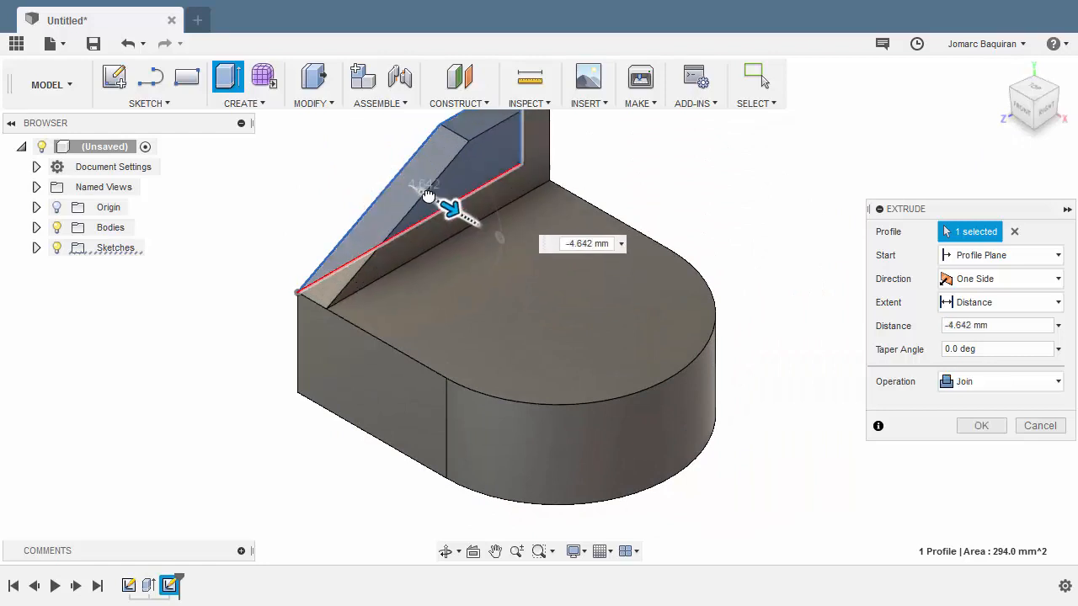
Extrude the angled profile about -22.7 mm across the full base, joined to it
{"action": "left_click_drag", "start_coordinate": [455, 210], "coordinate": [555, 270]}
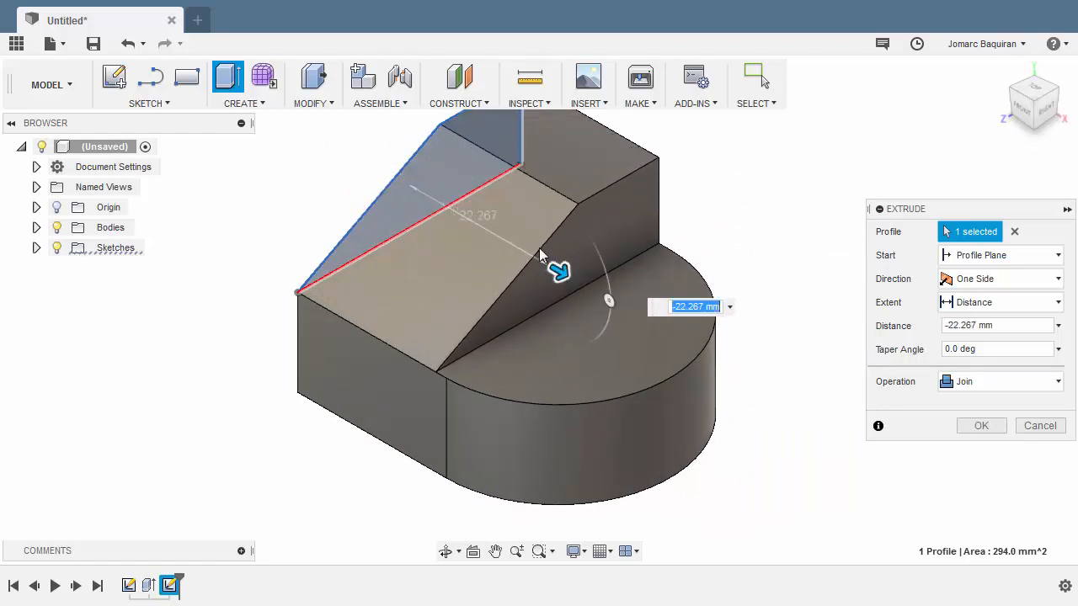
{"action": "left_click_drag", "start_coordinate": [556, 271], "coordinate": [562, 274]}
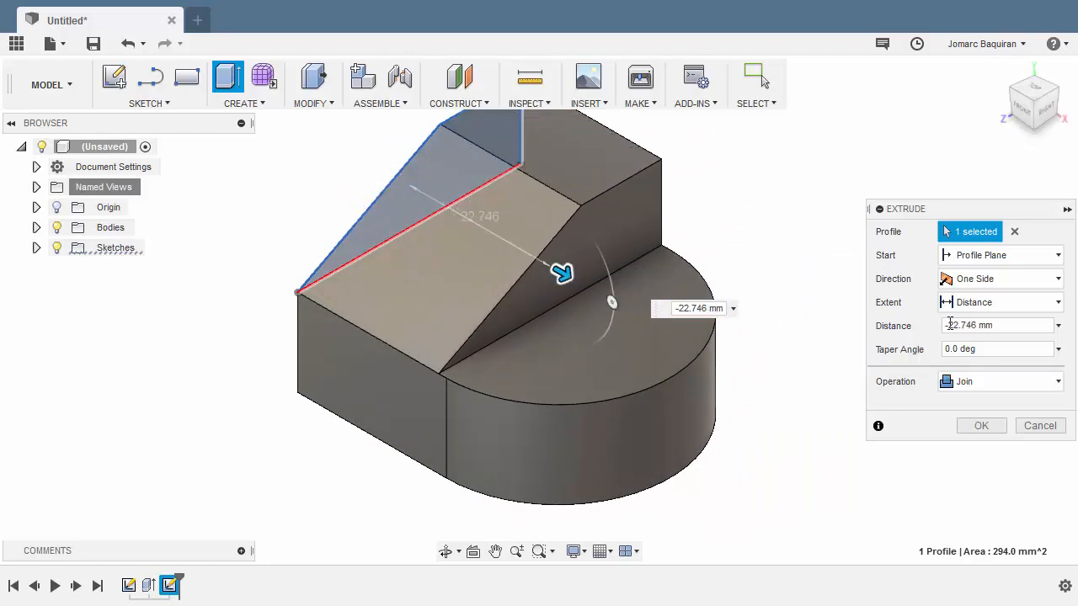
{"action": "left_click", "coordinate": [1000, 302]}
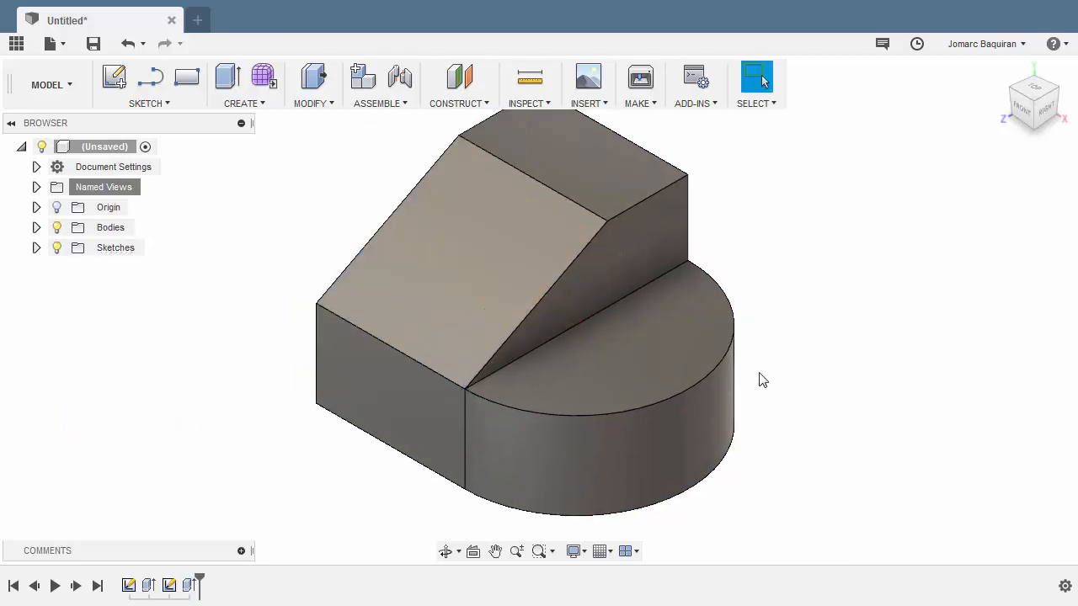
{"action": "mouse_move", "coordinate": [150, 486]}
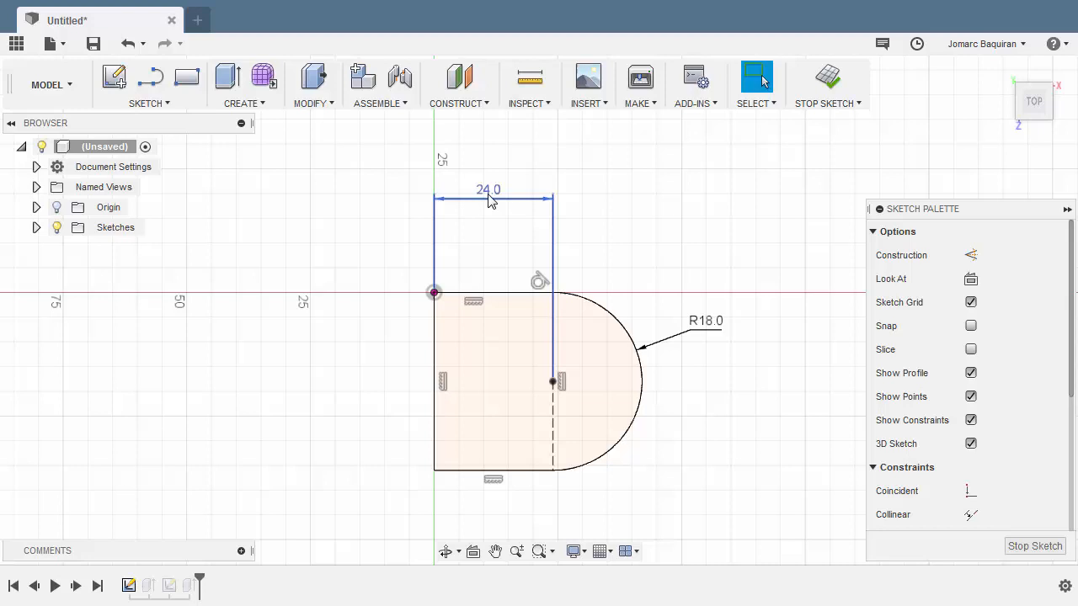
{"action": "double_click", "coordinate": [488, 190]}
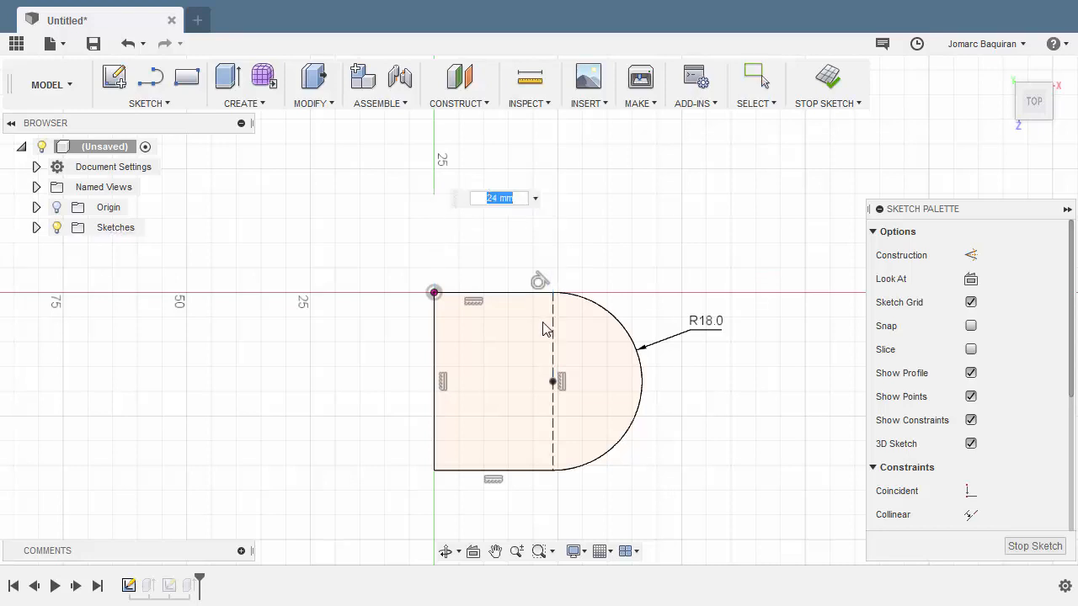
{"action": "type", "text": "30"}
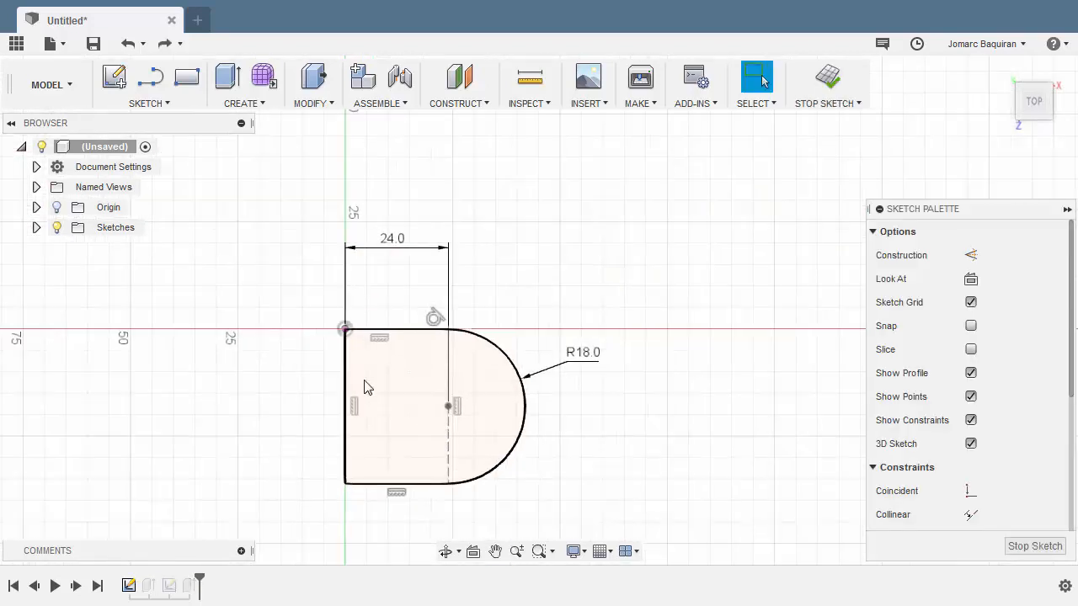
{"action": "left_click", "coordinate": [826, 80]}
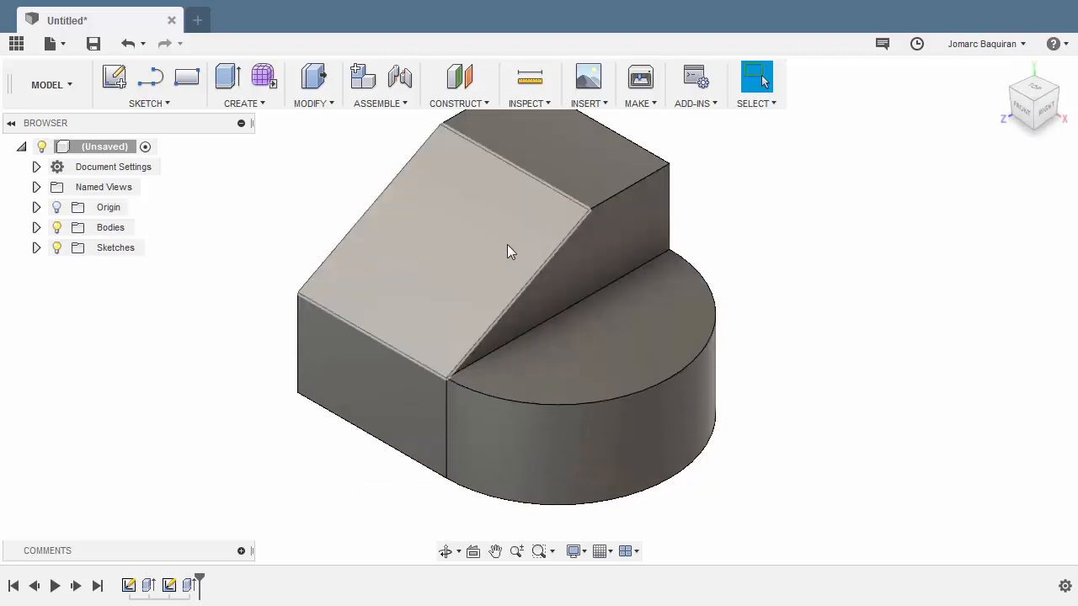
{"action": "mouse_move", "coordinate": [516, 193]}
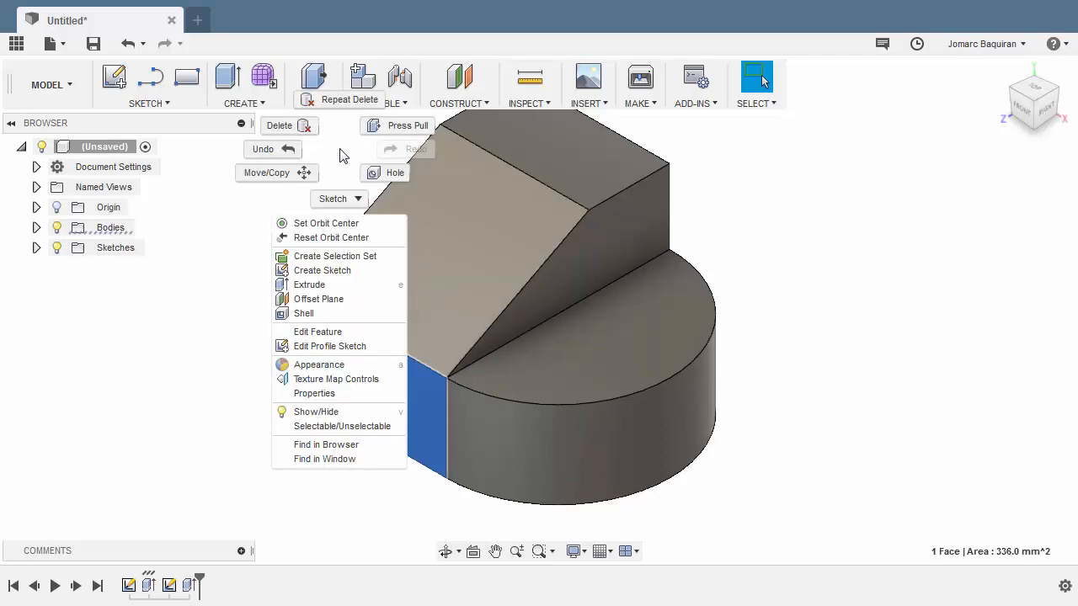
Start a sketch on the upper block's side face with a sloped line from its top corner
{"action": "left_click", "coordinate": [323, 271]}
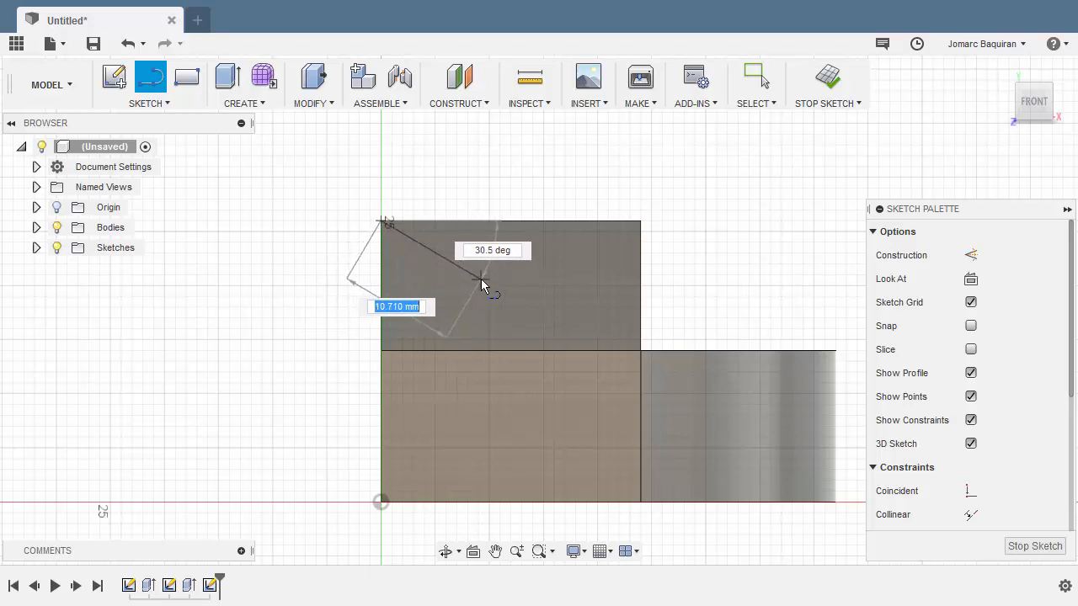
{"action": "left_click", "coordinate": [483, 284]}
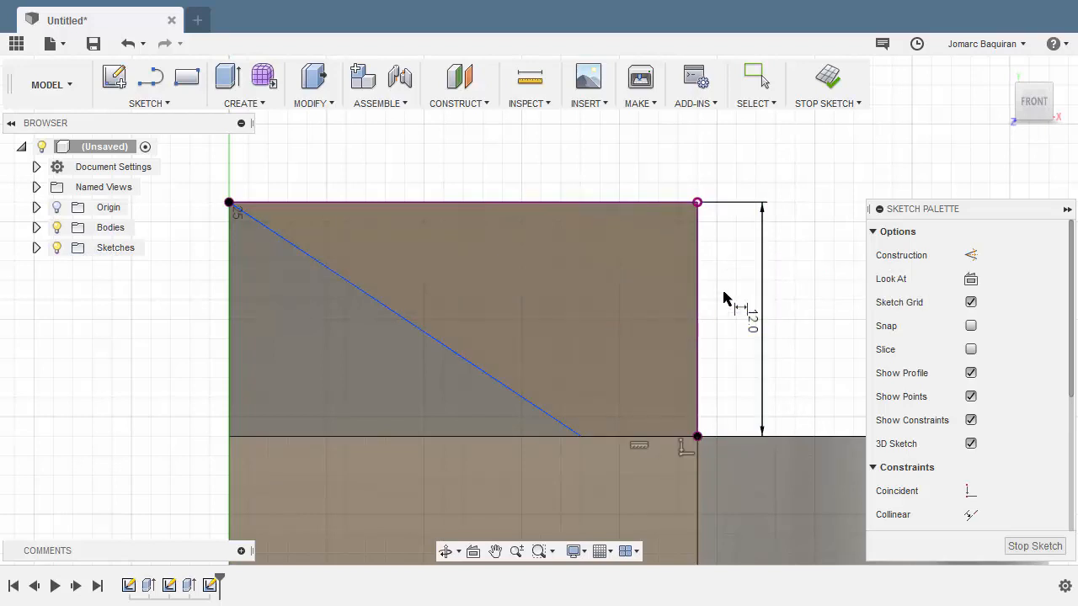
{"action": "mouse_move", "coordinate": [714, 279]}
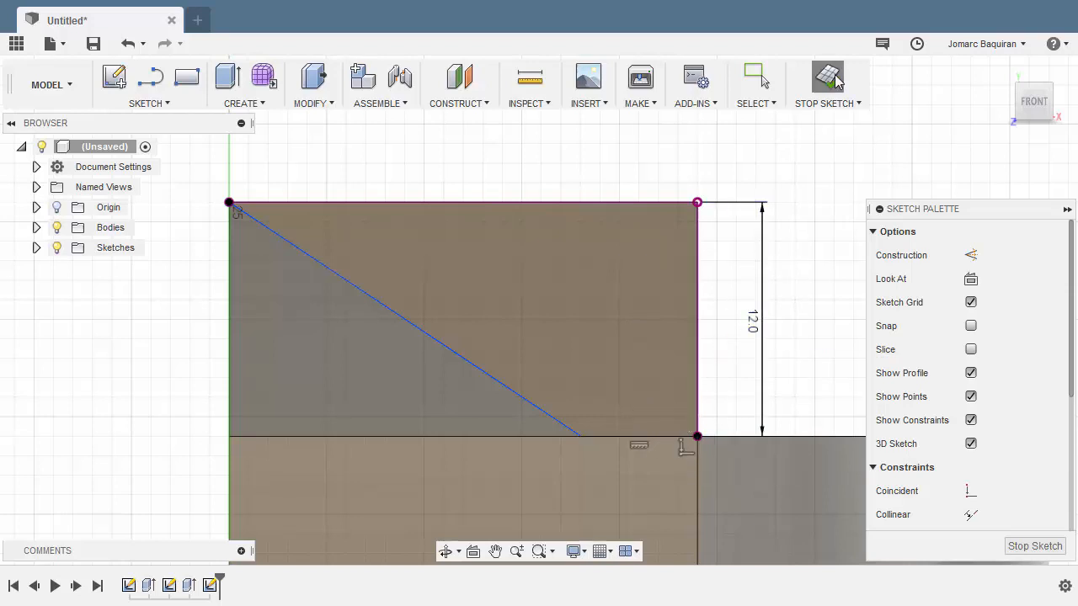
Stop the sketch and view it head-on from FRONT for the 14 mm dimension
{"action": "left_click", "coordinate": [827, 80]}
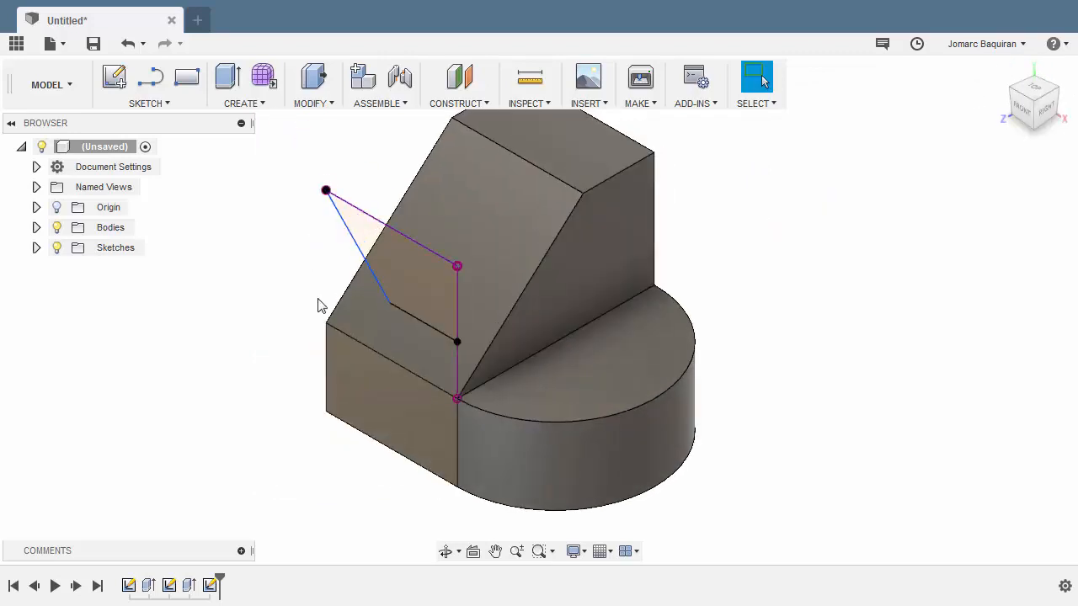
{"action": "mouse_move", "coordinate": [217, 520]}
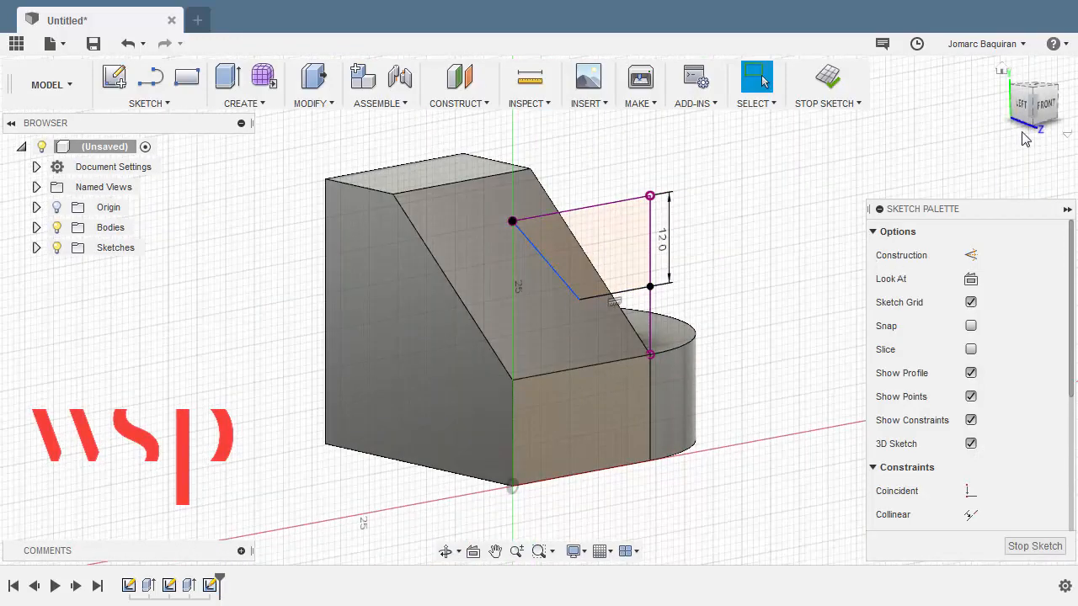
{"action": "left_click", "coordinate": [1034, 101]}
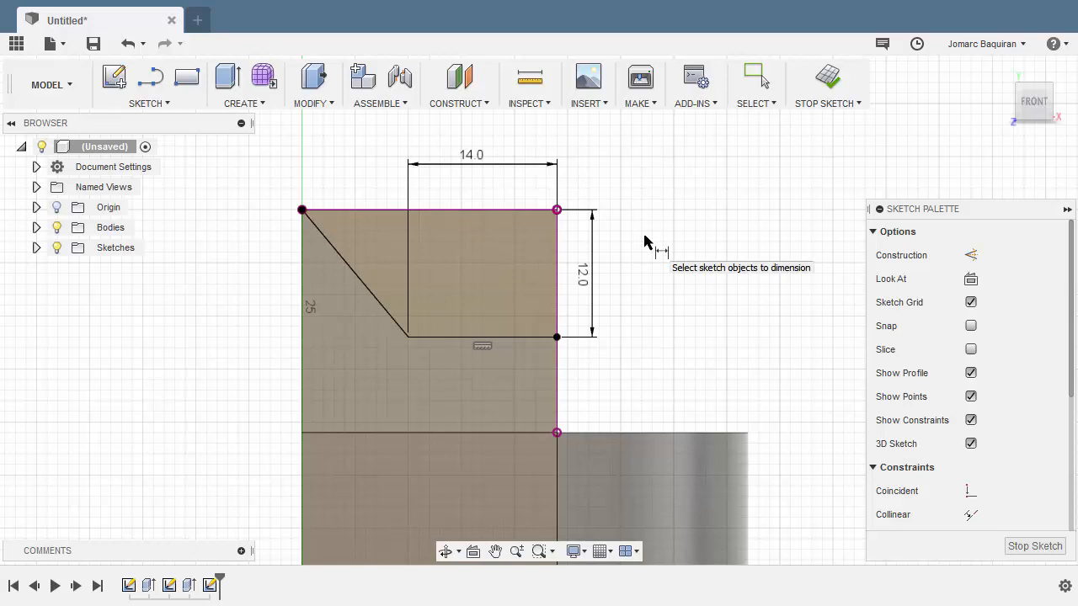
{"action": "mouse_move", "coordinate": [621, 251]}
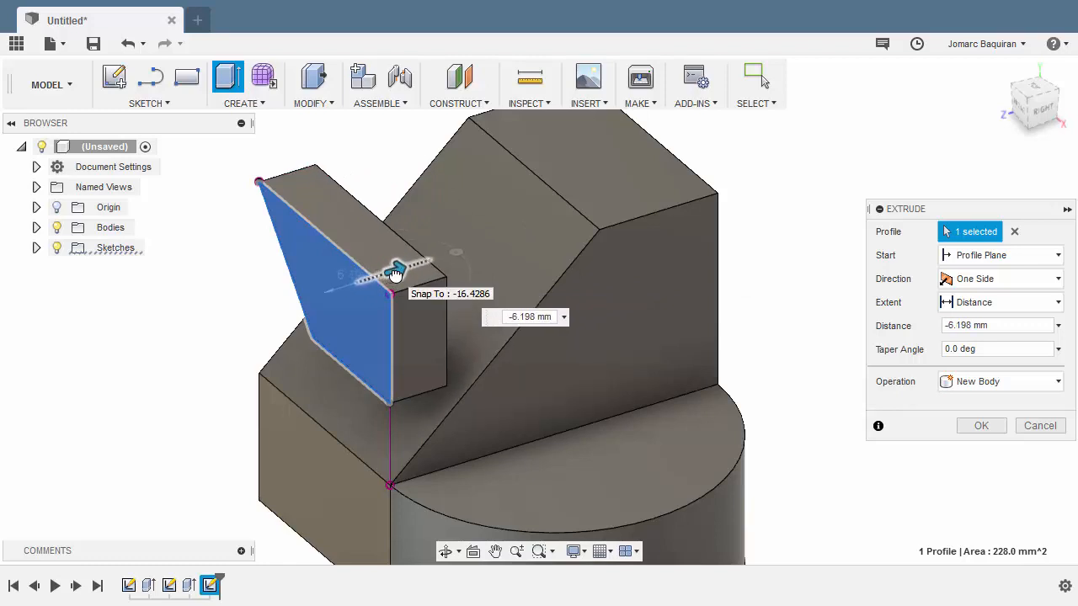
Cut the profile into the upper block with extent To Object at the far corner
{"action": "left_click_drag", "start_coordinate": [396, 273], "coordinate": [434, 269]}
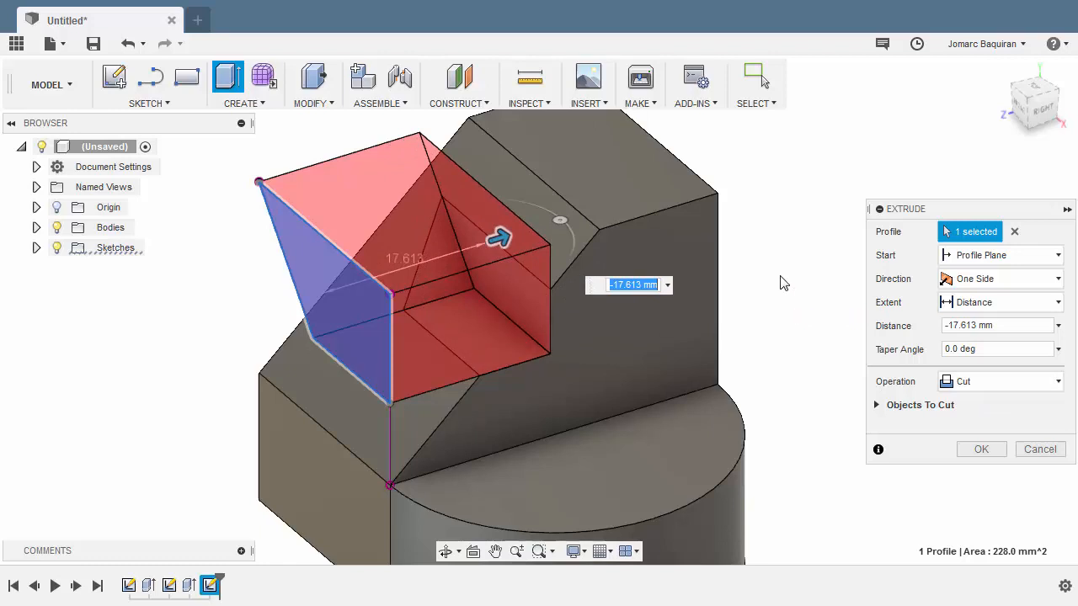
{"action": "mouse_move", "coordinate": [849, 317]}
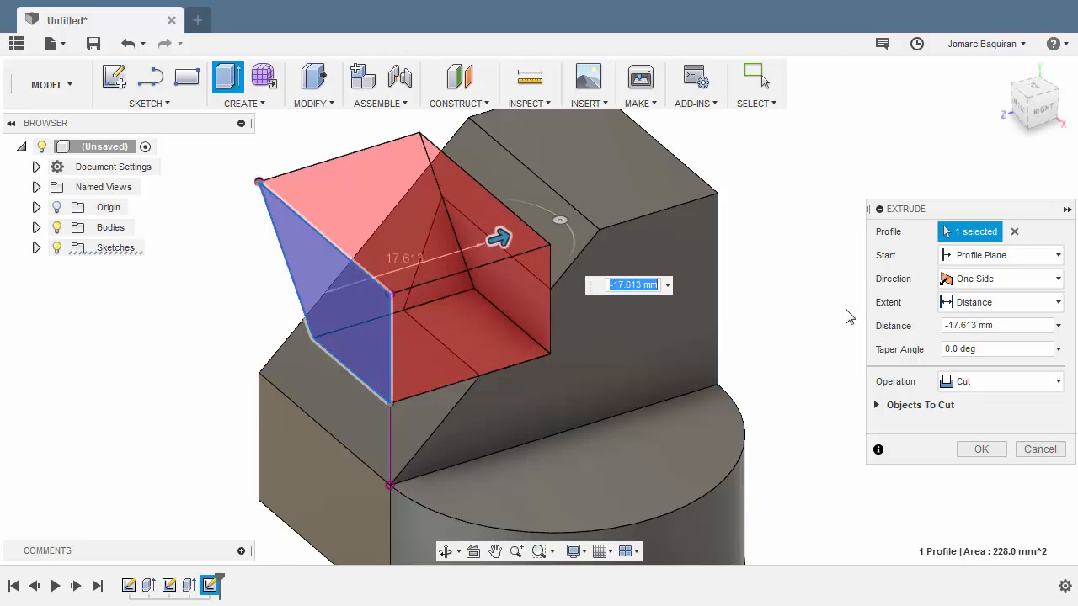
{"action": "left_click", "coordinate": [1000, 302]}
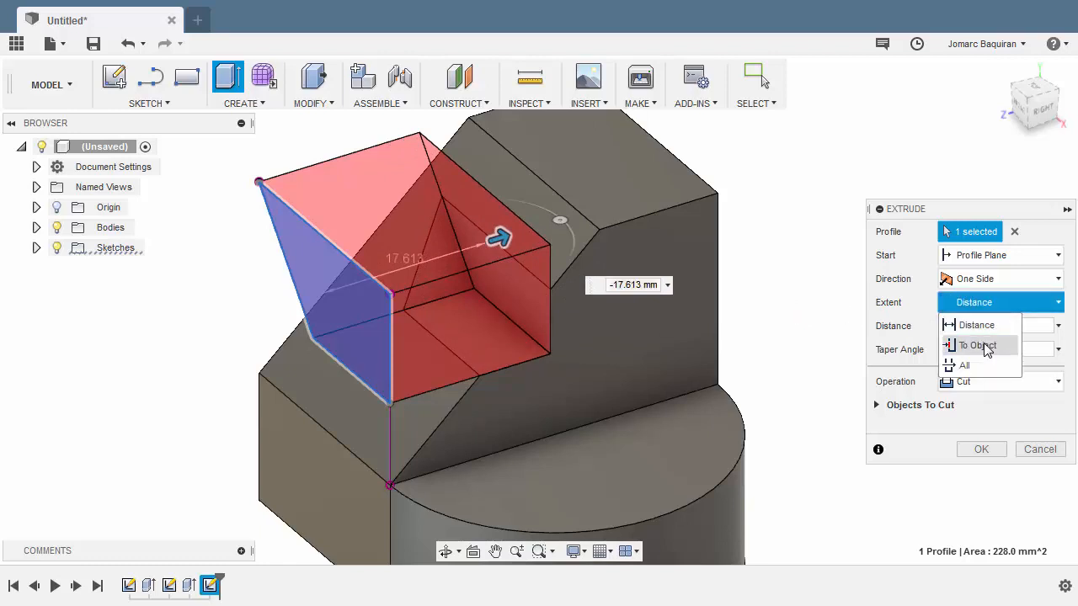
{"action": "left_click", "coordinate": [980, 346]}
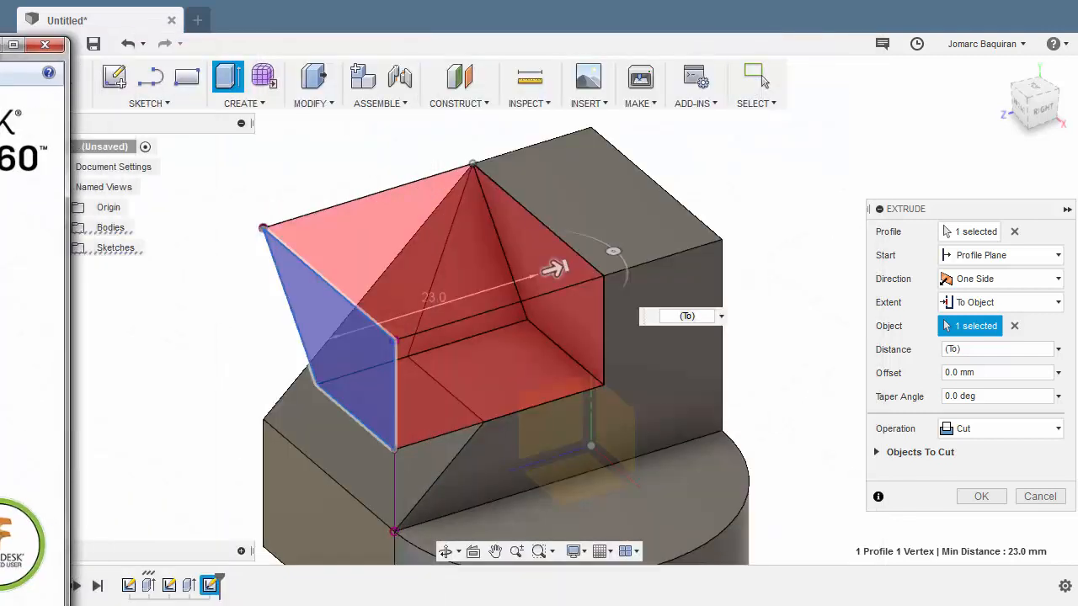
{"action": "mouse_move", "coordinate": [470, 313]}
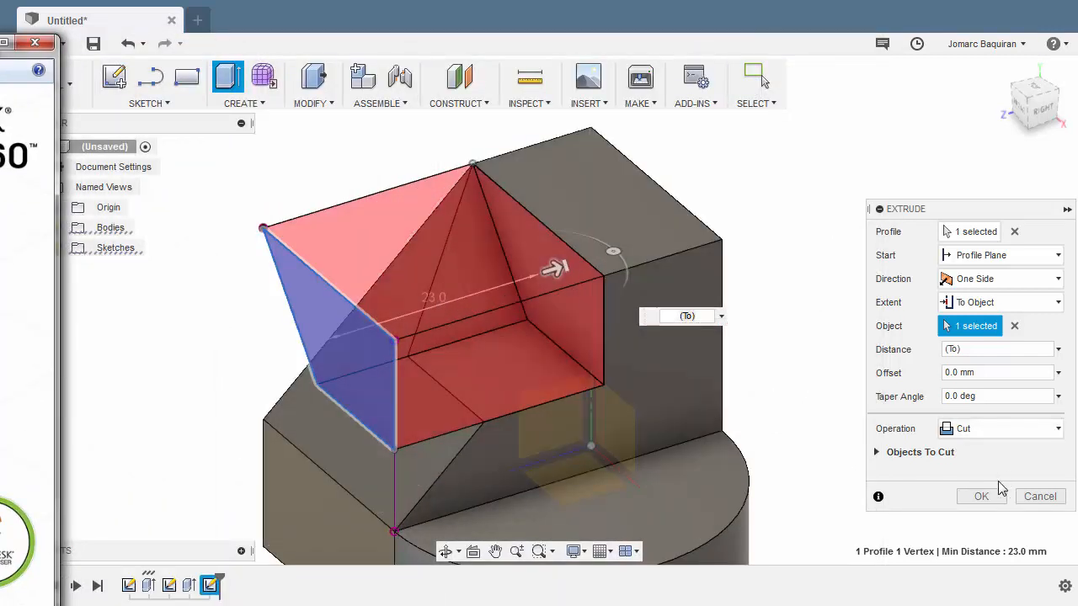
{"action": "left_click", "coordinate": [980, 496]}
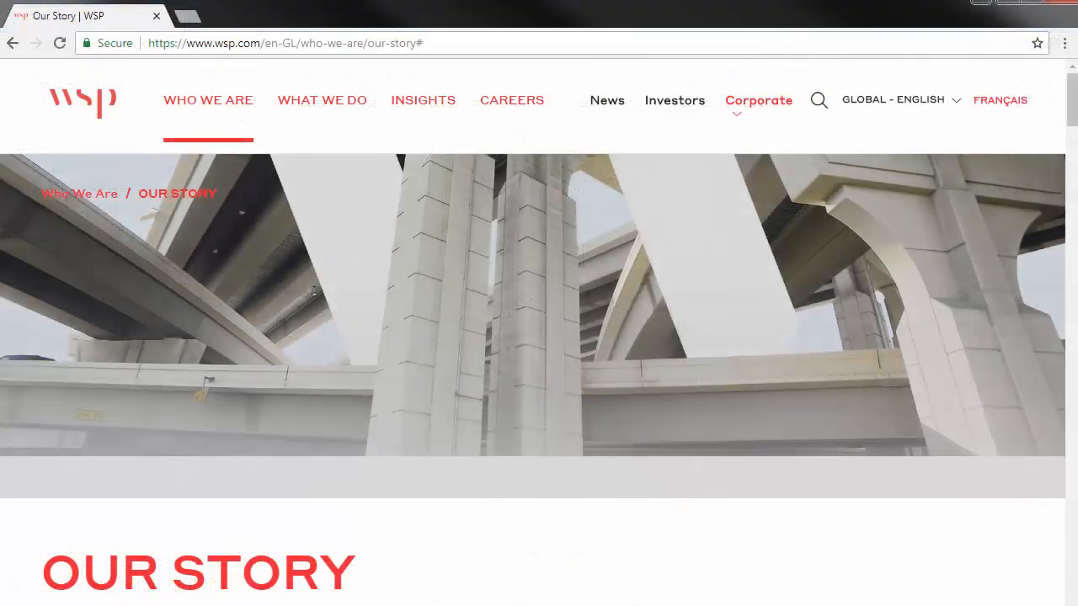
Scroll past the regional history sections to the 2015–2017 milestone timeline
{"action": "scroll", "scroll_direction": "down", "scroll_amount": 3}
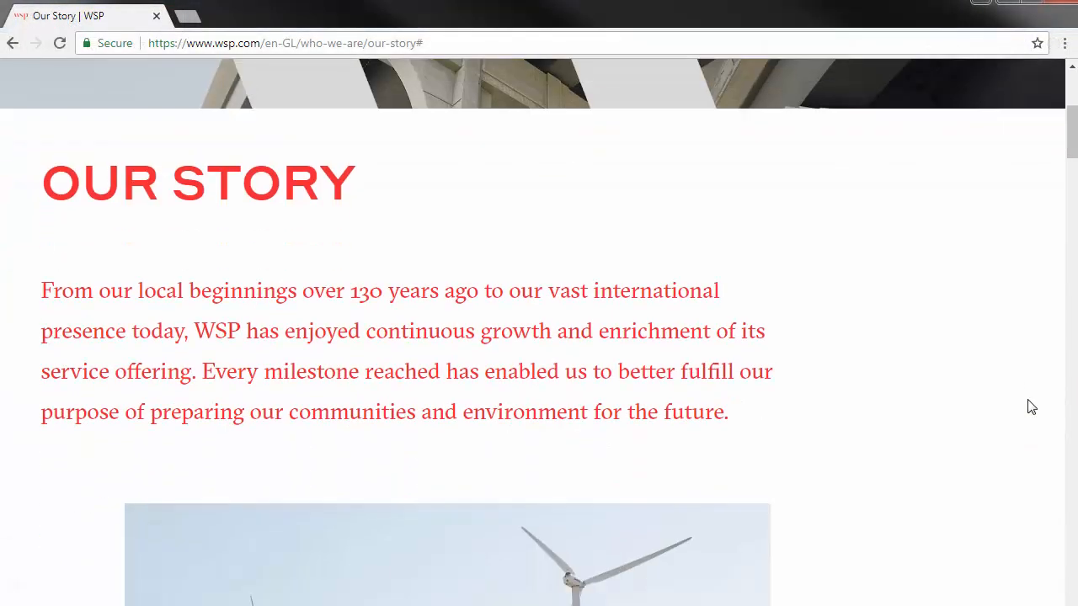
{"action": "scroll", "scroll_direction": "down", "scroll_amount": 3}
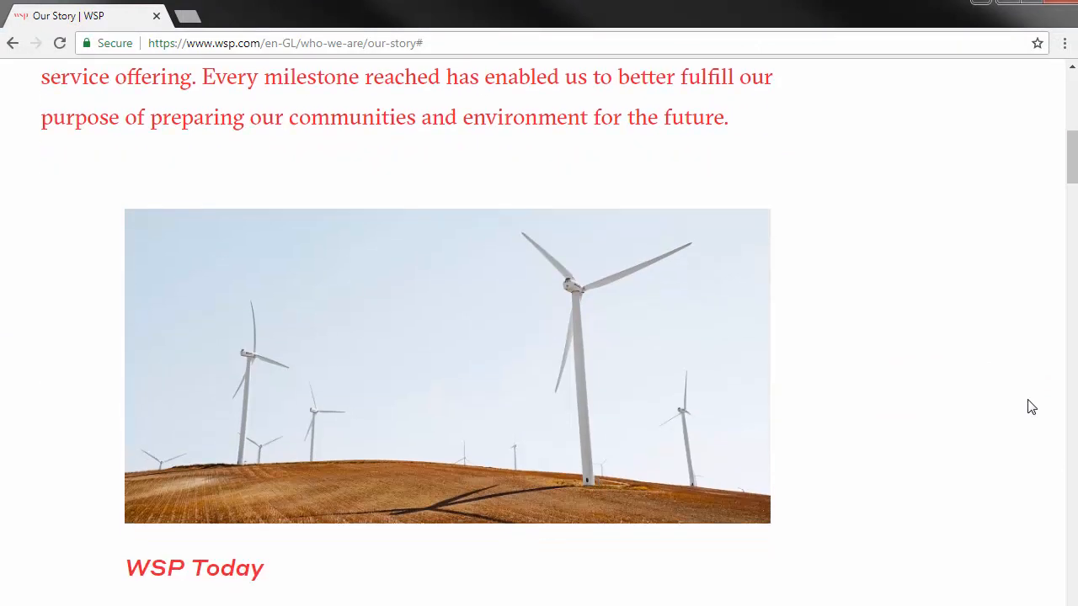
{"action": "scroll", "scroll_direction": "down", "scroll_amount": 3}
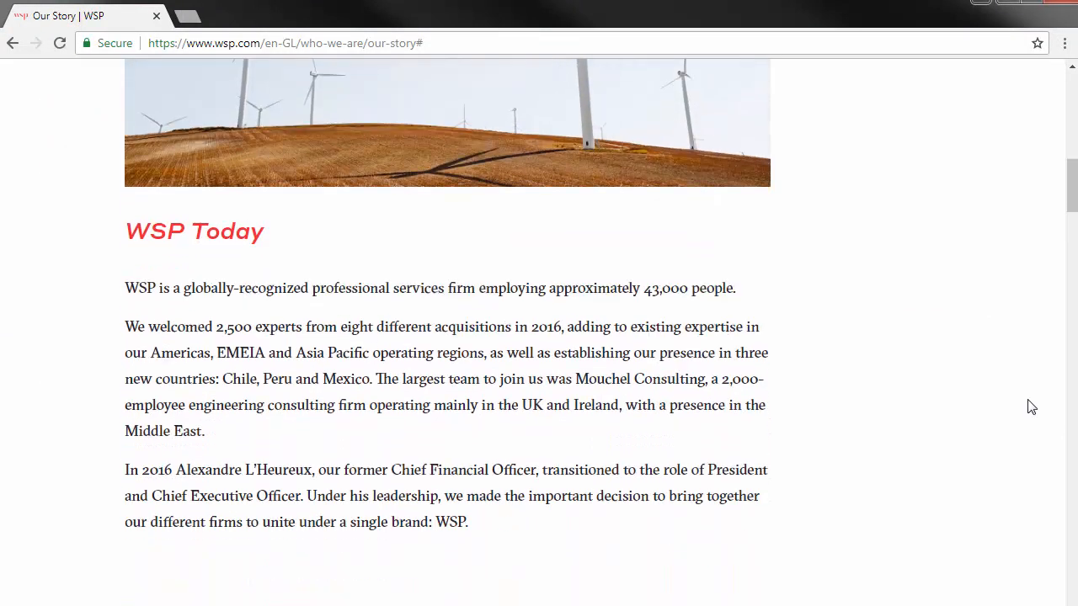
{"action": "scroll", "scroll_direction": "down", "scroll_amount": 3}
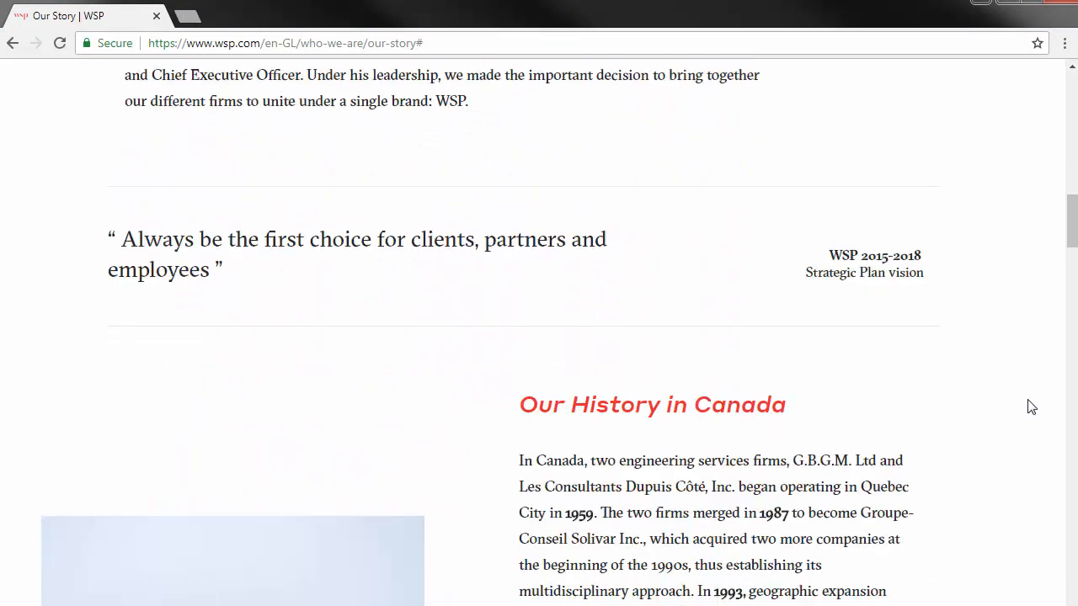
{"action": "scroll", "scroll_direction": "down", "scroll_amount": 3}
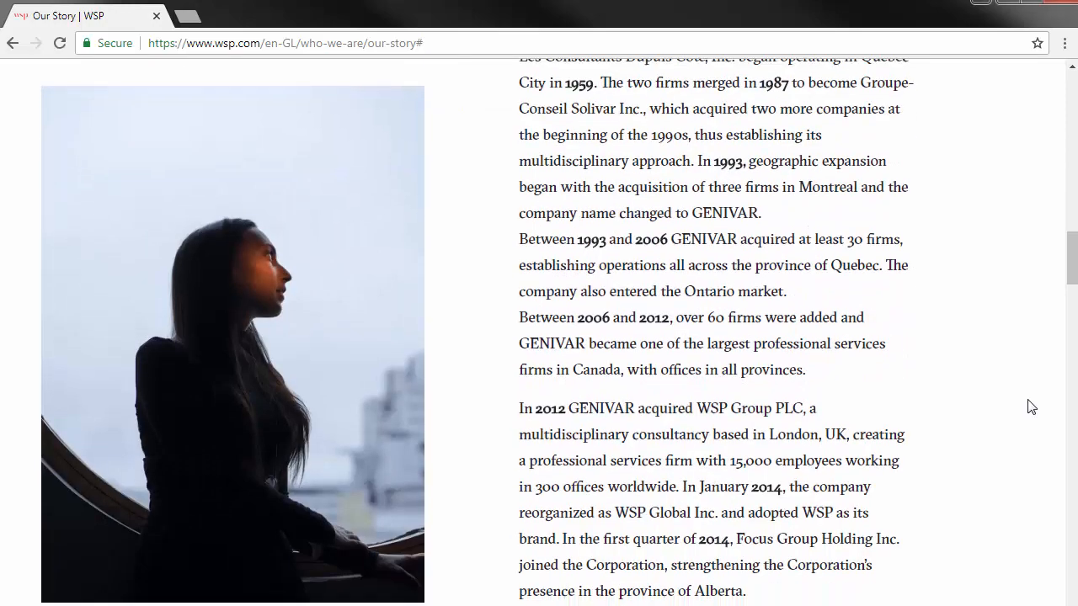
{"action": "scroll", "scroll_direction": "down", "scroll_amount": 3}
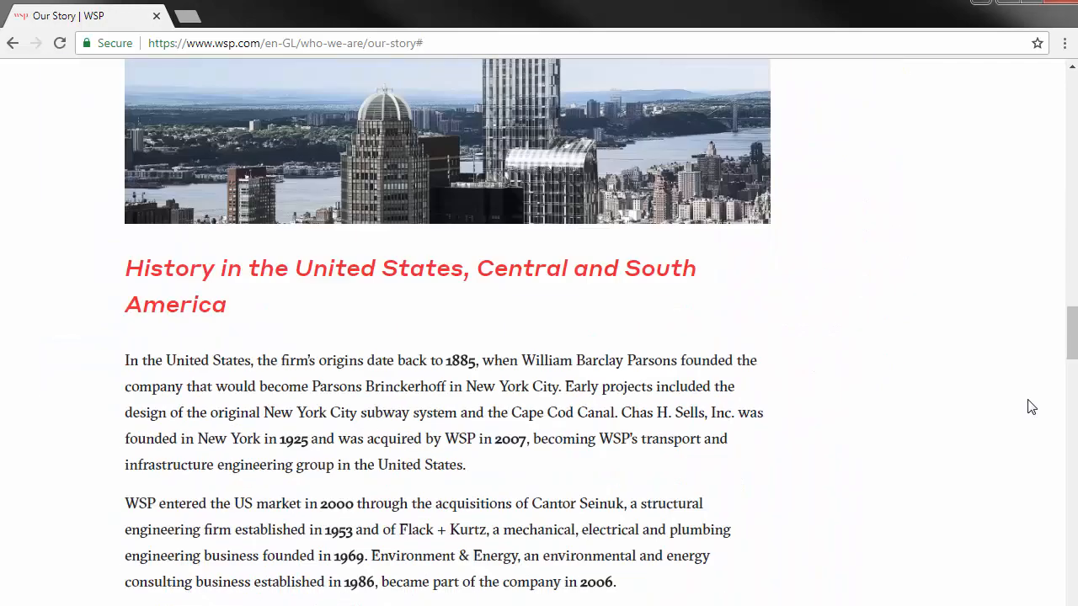
{"action": "scroll", "scroll_direction": "down", "scroll_amount": 3}
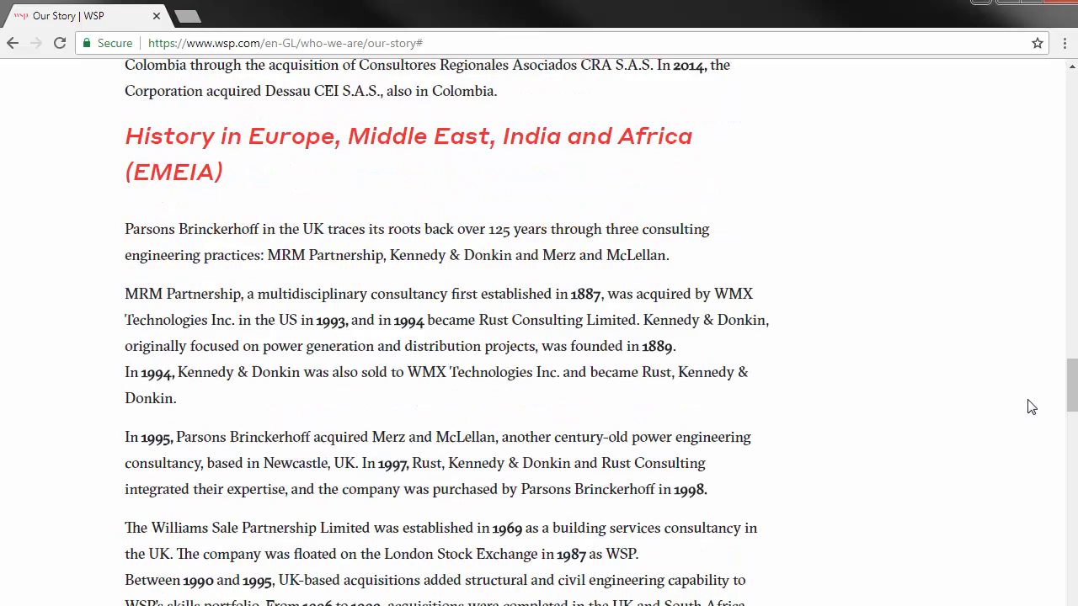
{"action": "scroll", "scroll_direction": "down", "scroll_amount": 3}
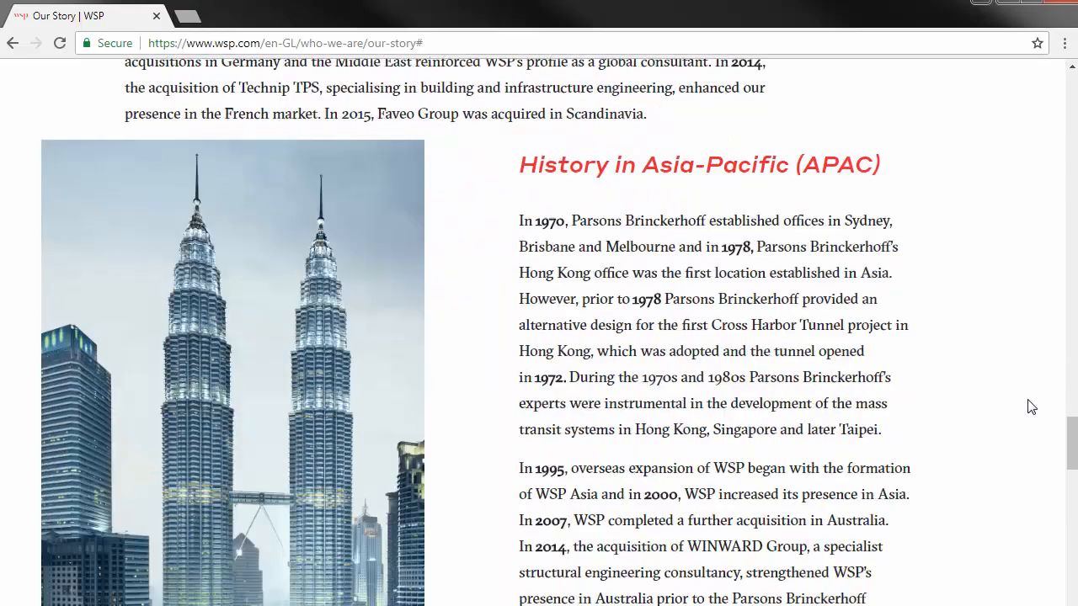
{"action": "scroll", "scroll_direction": "down", "scroll_amount": 3}
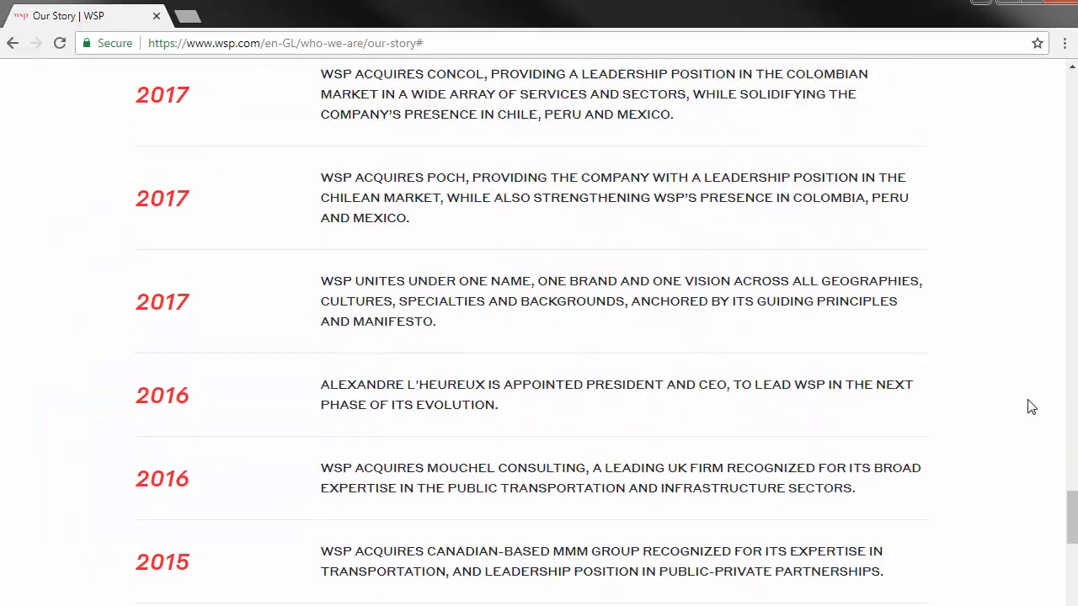